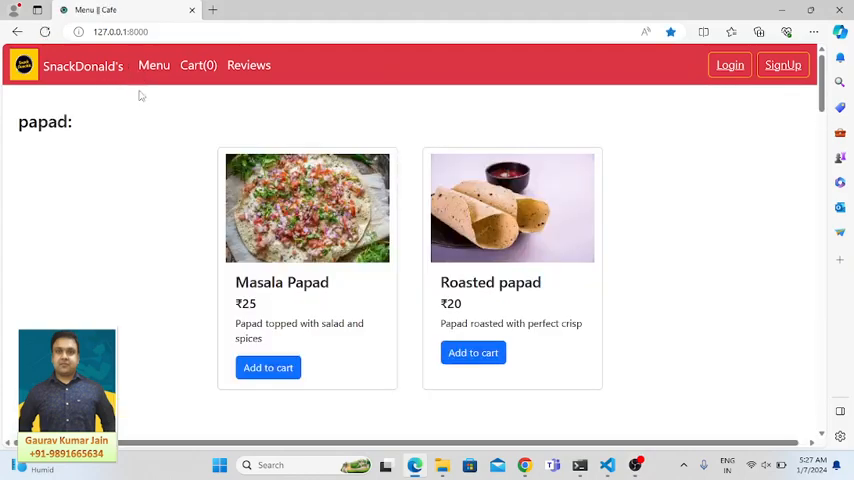
# Browse the landing page and reach the SignUp registration form
pyautogui.scroll(-3)
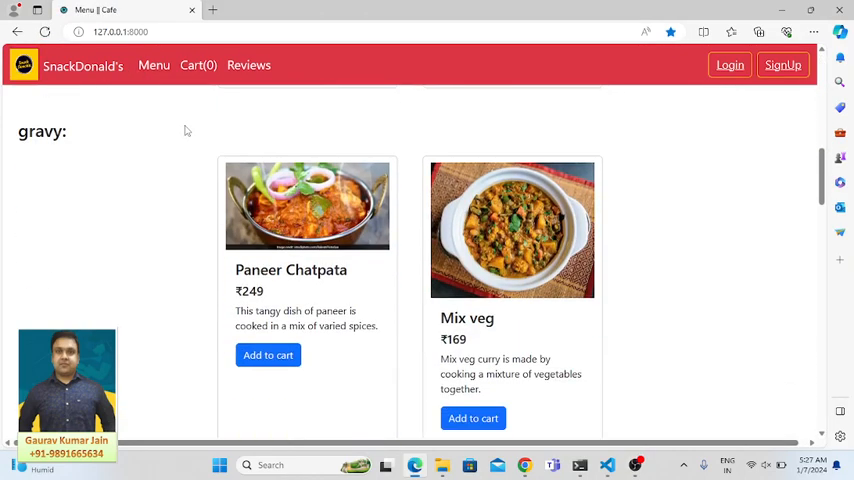
pyautogui.scroll(-3)
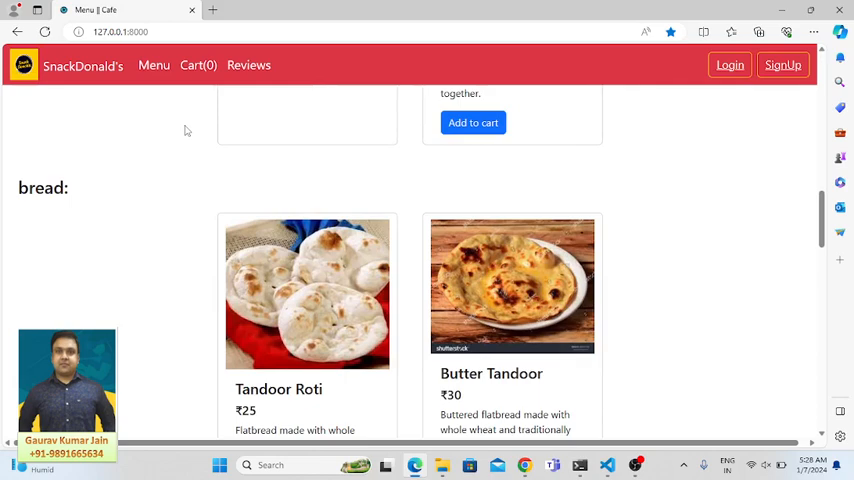
pyautogui.scroll(-3)
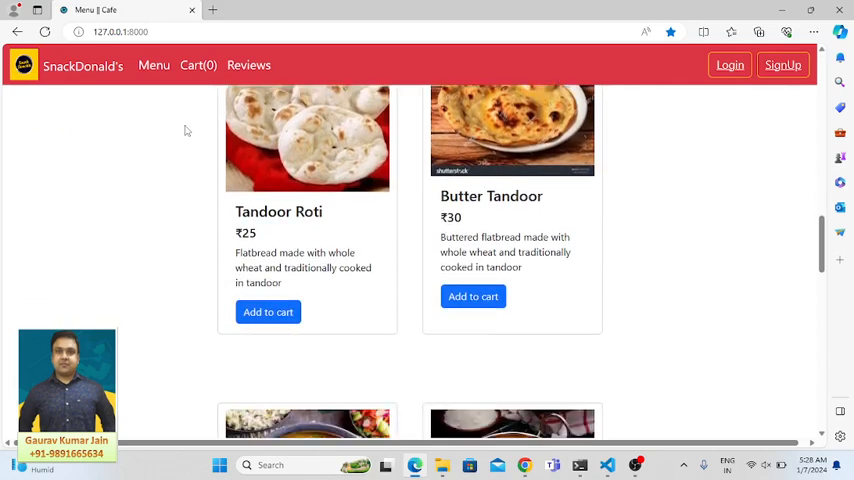
pyautogui.scroll(-3)
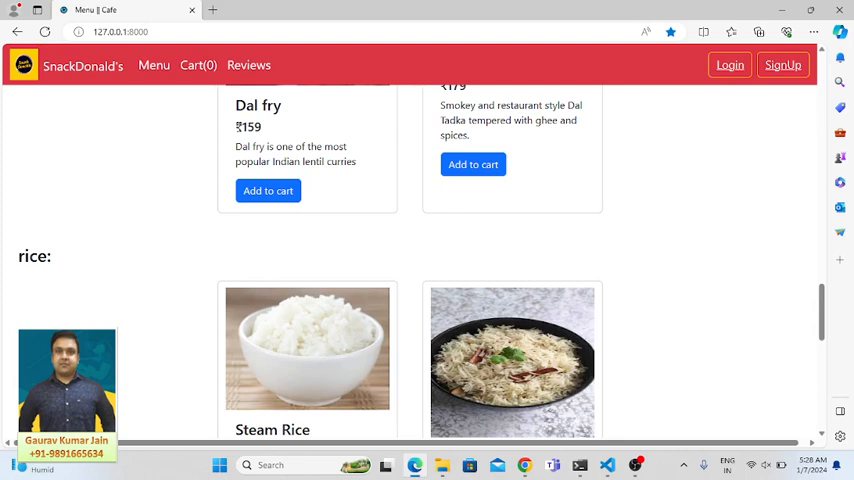
pyautogui.scroll(-3)
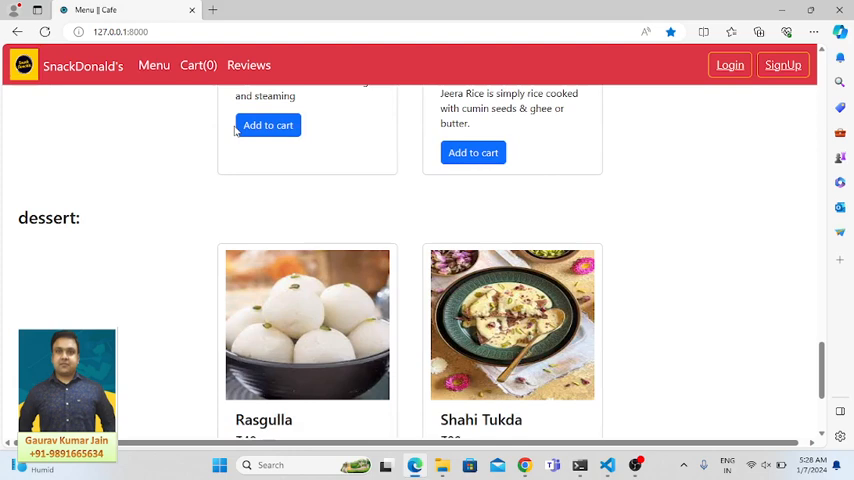
pyautogui.scroll(-3)
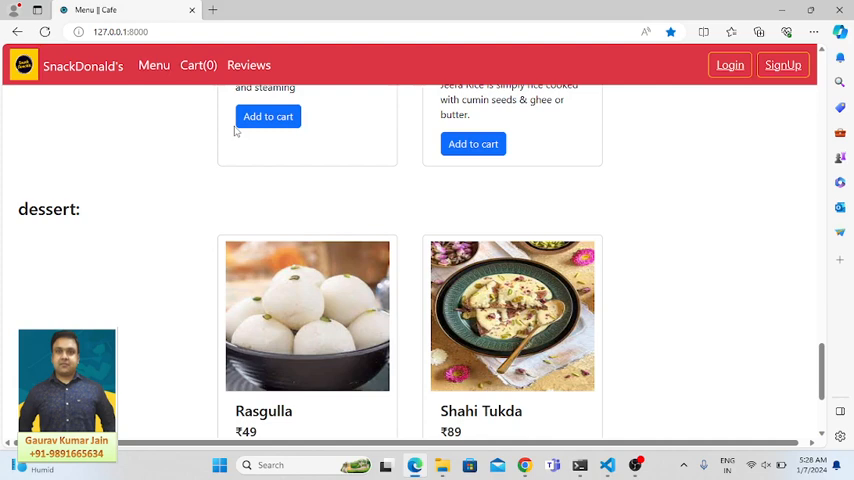
pyautogui.moveTo(624, 18)
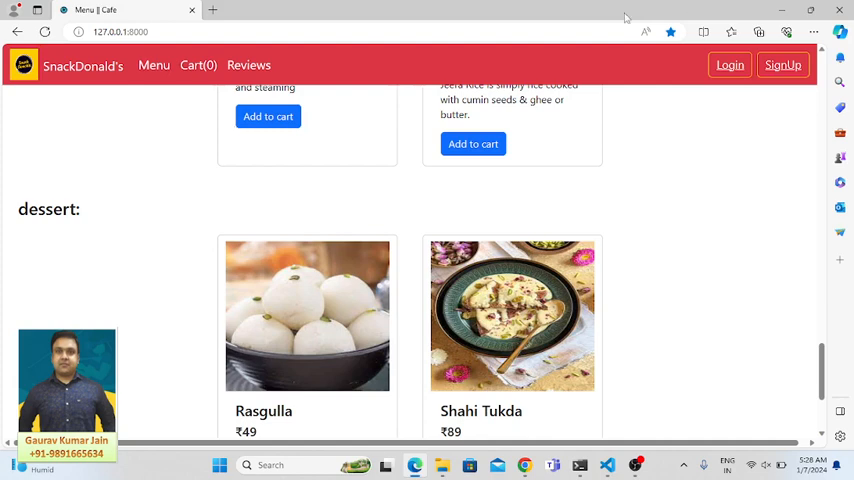
pyautogui.moveTo(604, 108)
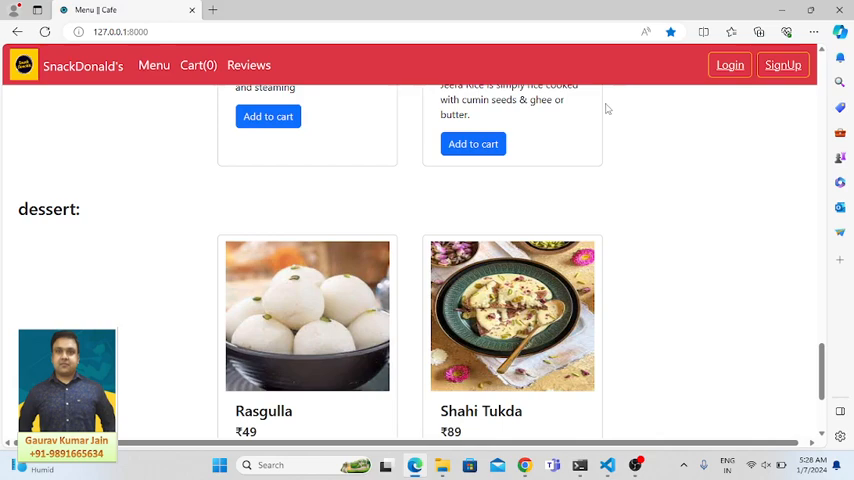
pyautogui.scroll(3)
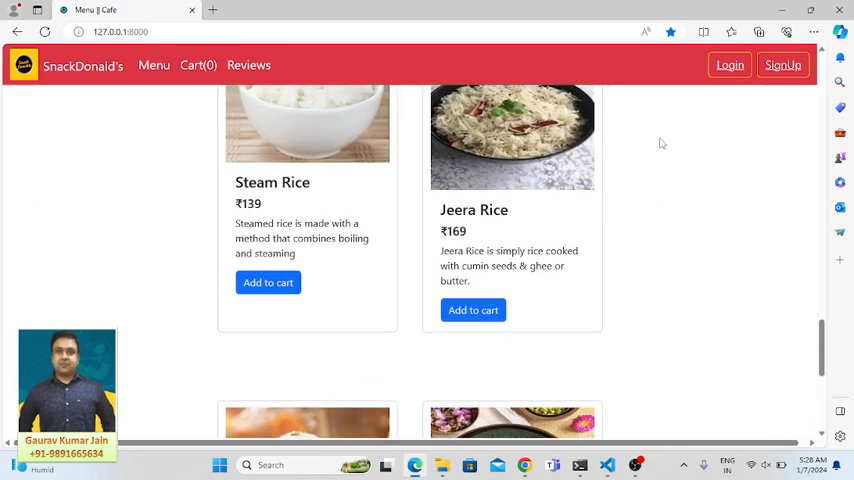
pyautogui.scroll(-3)
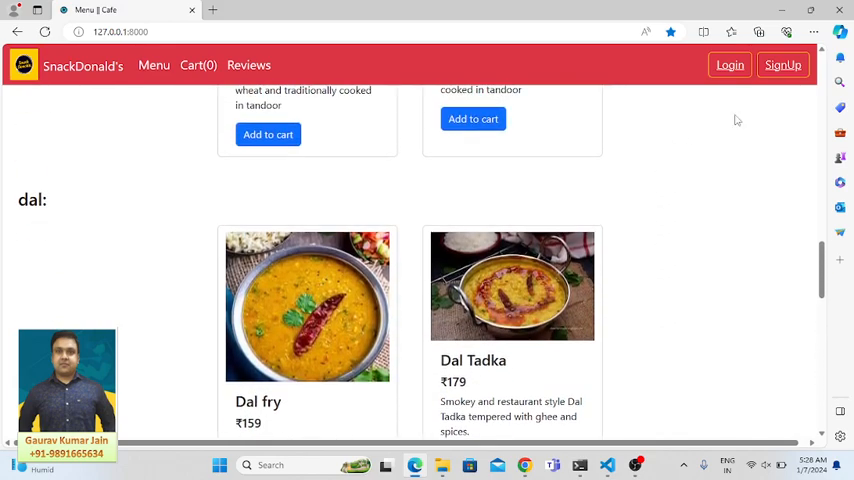
pyautogui.click(784, 64)
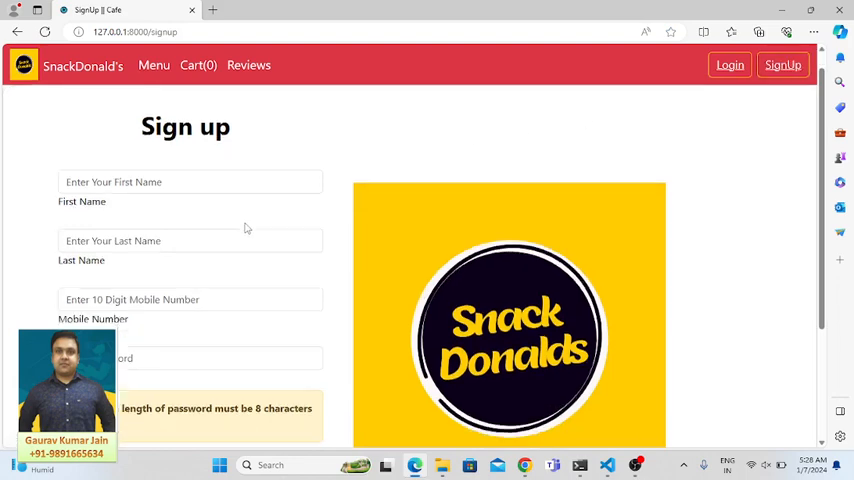
pyautogui.scroll(-3)
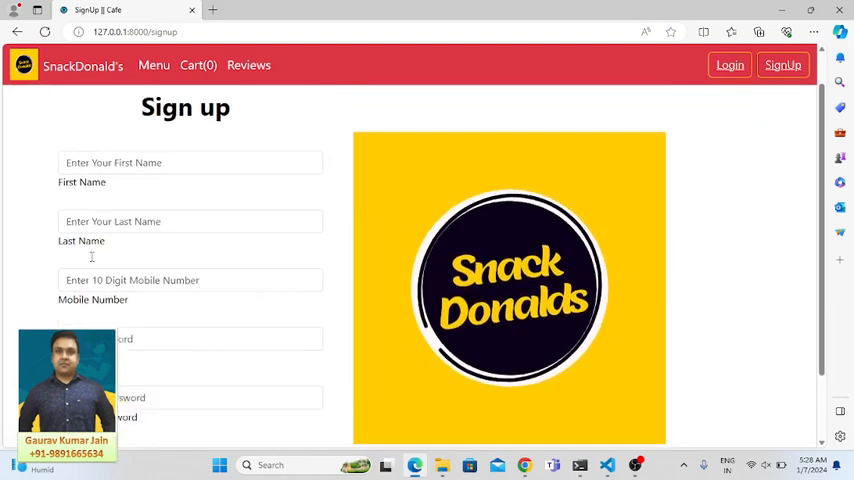
pyautogui.click(188, 202)
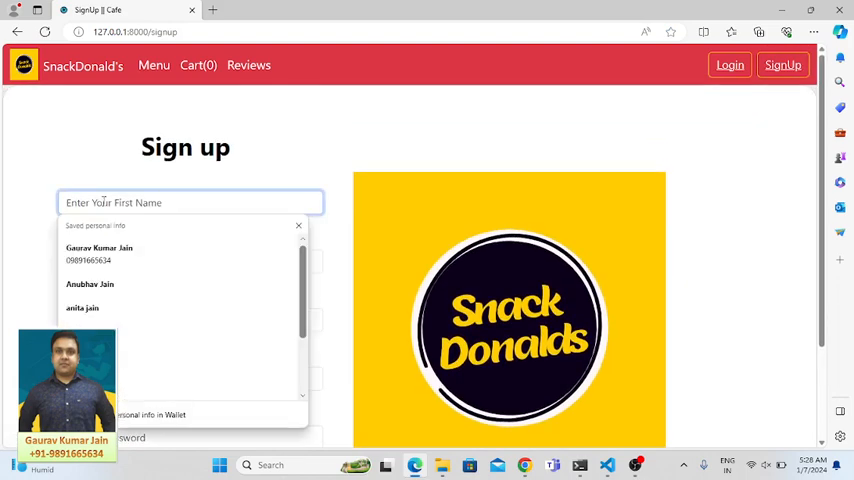
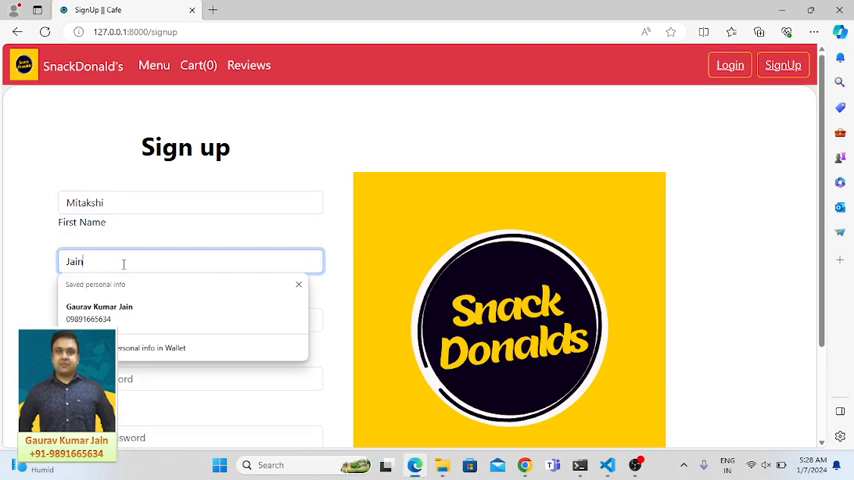
pyautogui.click(190, 320)
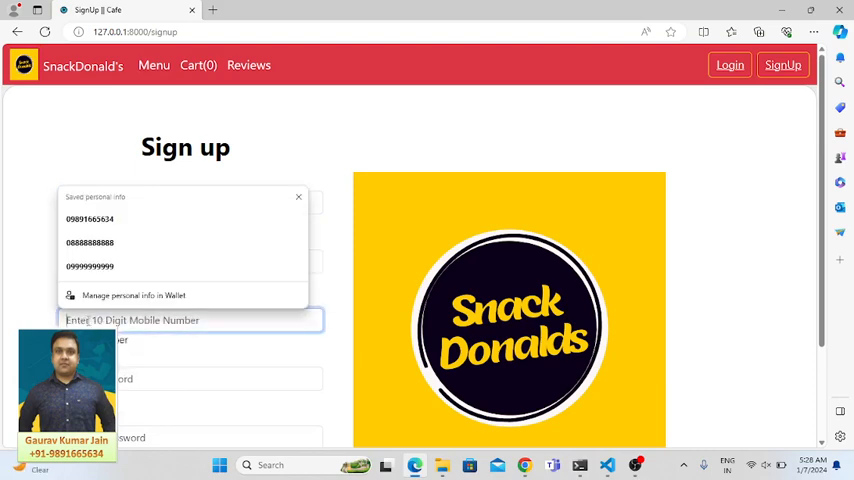
pyautogui.click(88, 266)
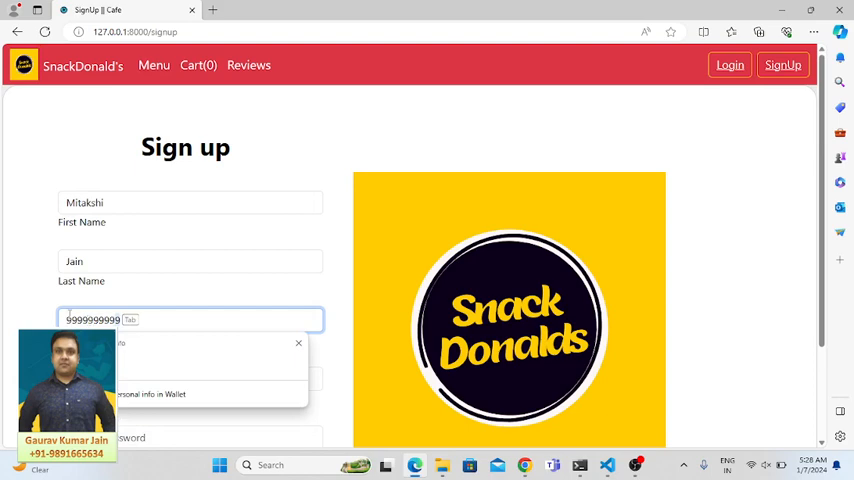
pyautogui.scroll(-3)
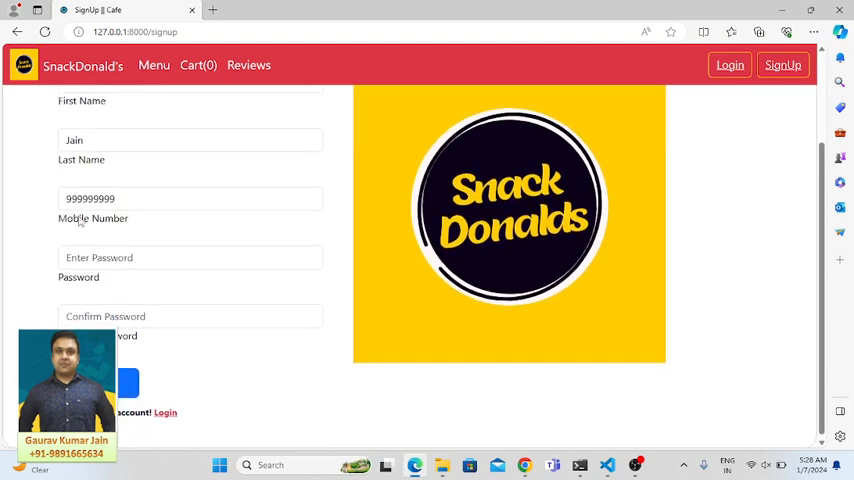
pyautogui.click(190, 198)
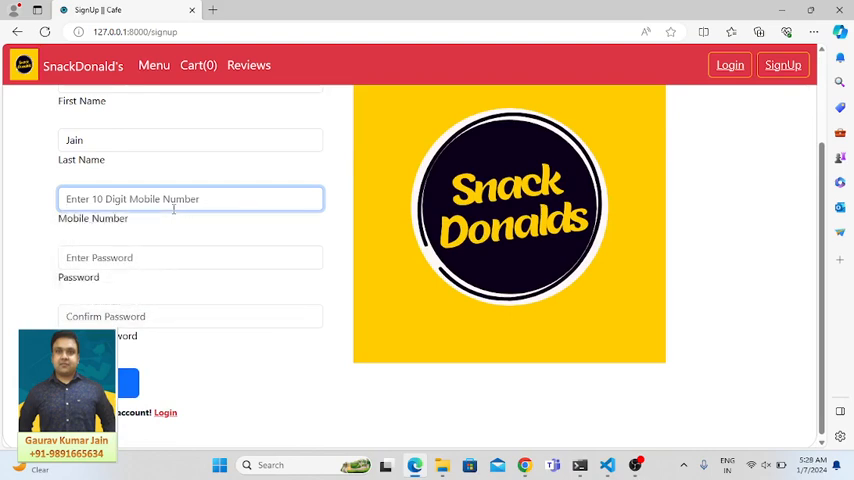
pyautogui.write('9999999999')
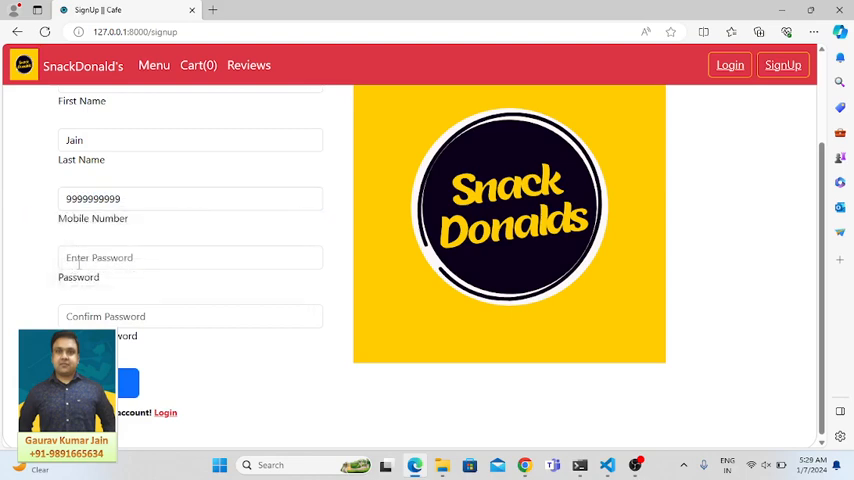
pyautogui.write('•••')
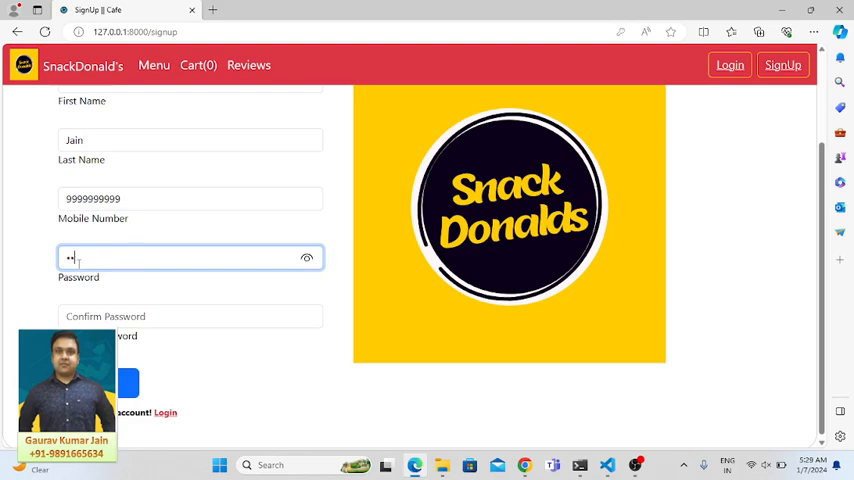
pyautogui.write('password')
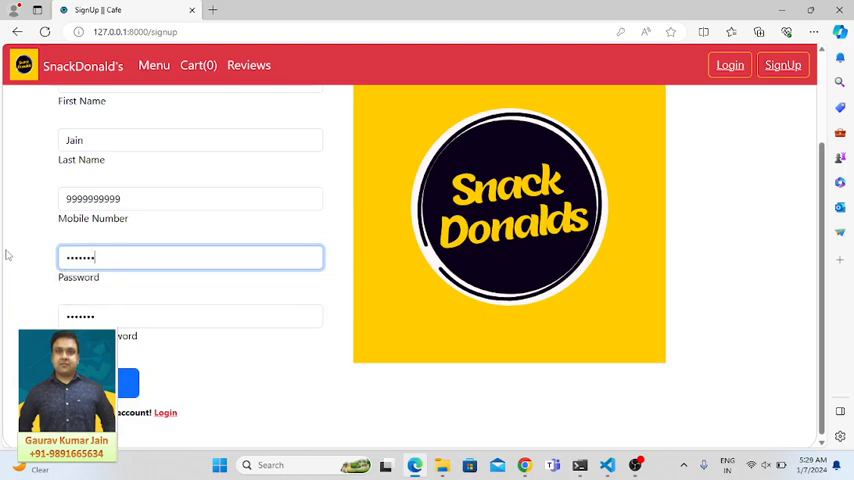
pyautogui.click(190, 316)
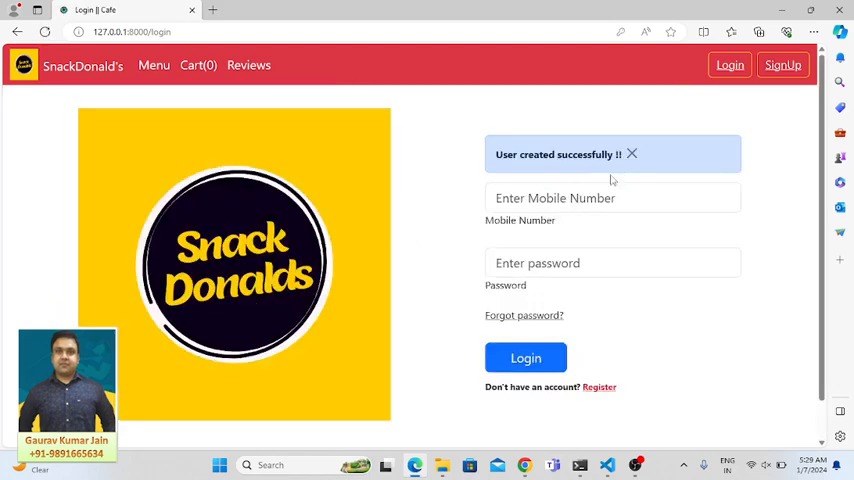
# Dismiss the account-created alert and log in with the new mobile number and password
pyautogui.click(632, 154)
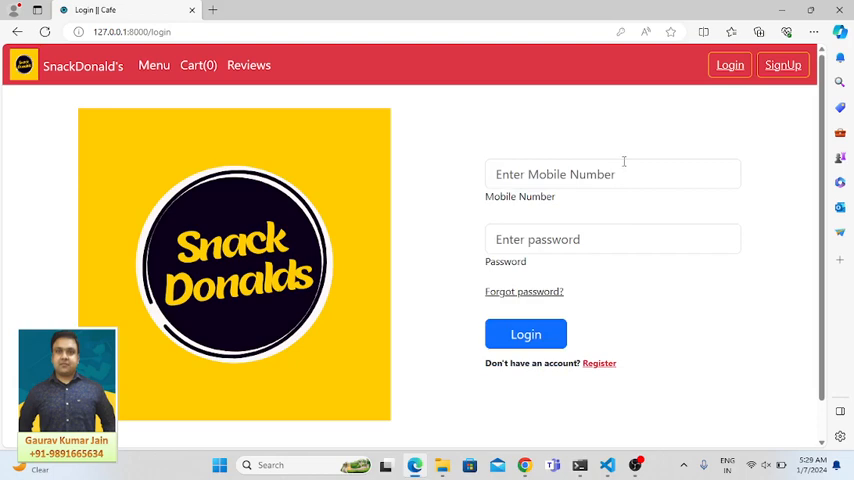
pyautogui.click(612, 174)
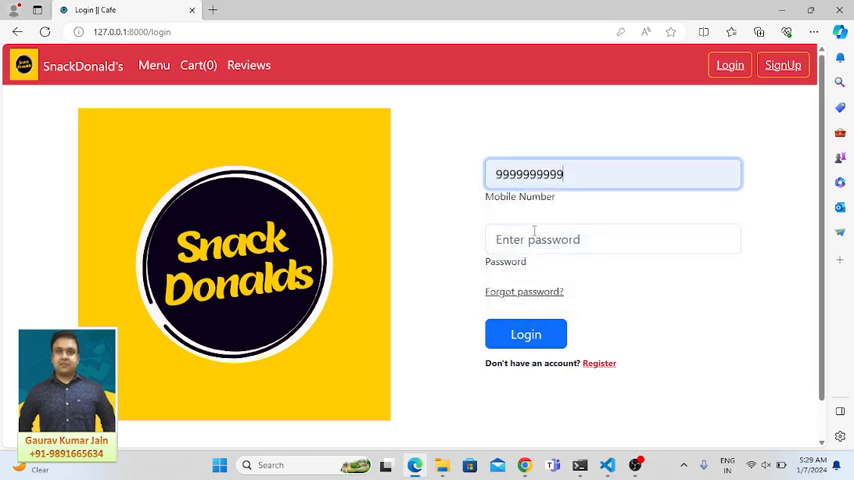
pyautogui.write('•••••')
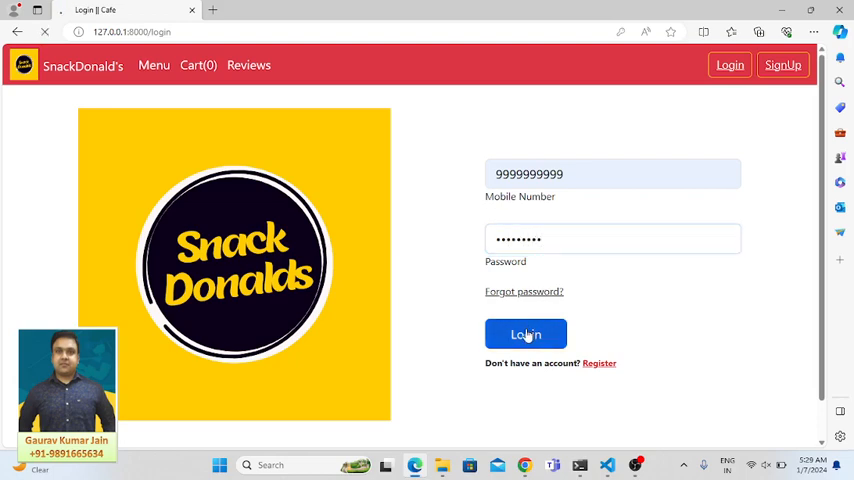
pyautogui.click(524, 334)
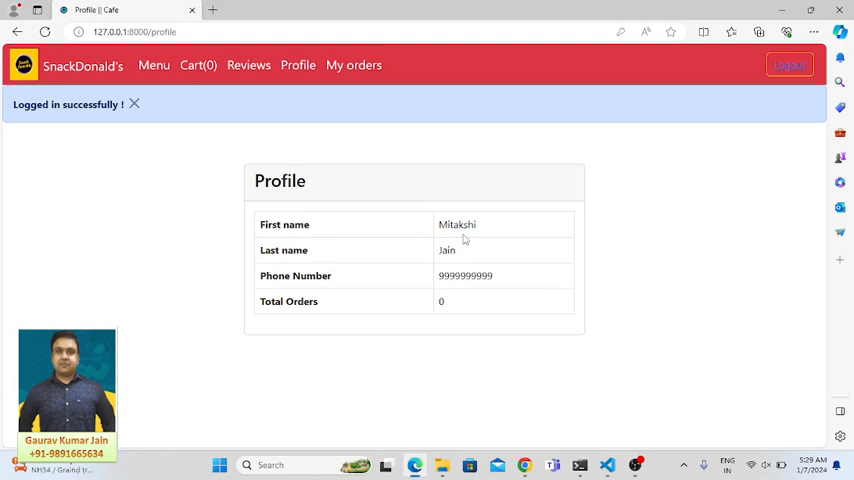
pyautogui.moveTo(316, 266)
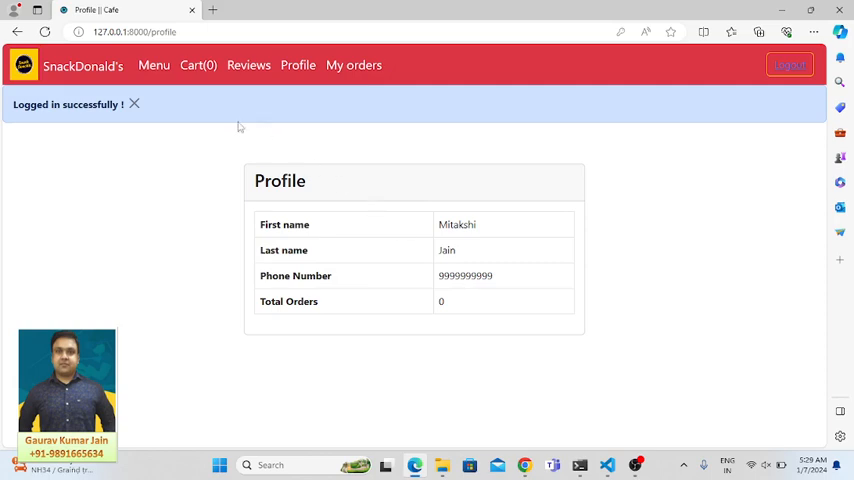
pyautogui.click(154, 64)
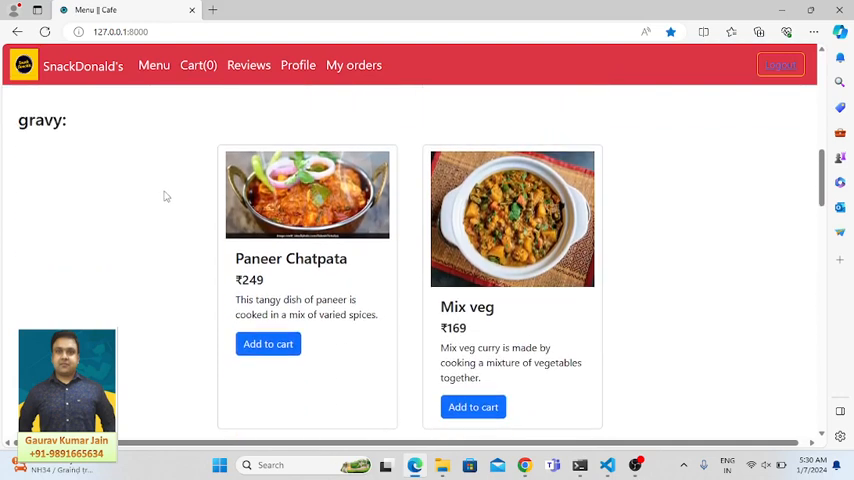
# Add Paneer Chatpata to the cart and adjust its quantity with the + and − buttons
pyautogui.scroll(-3)
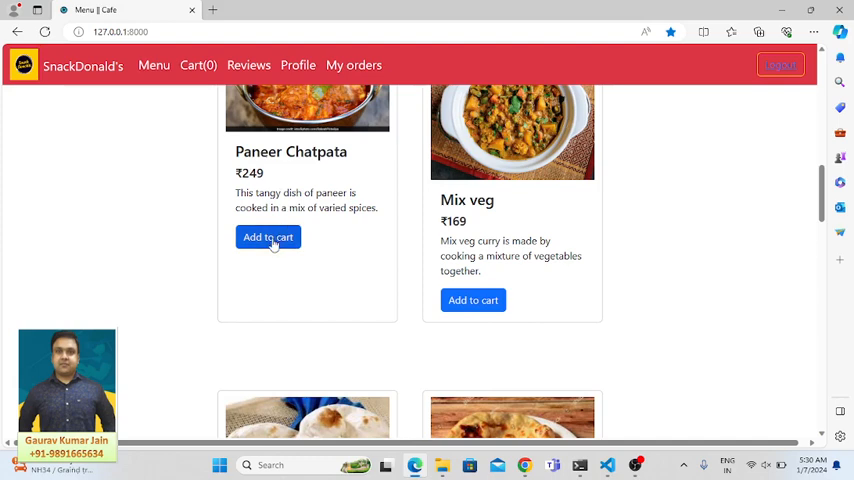
pyautogui.click(268, 236)
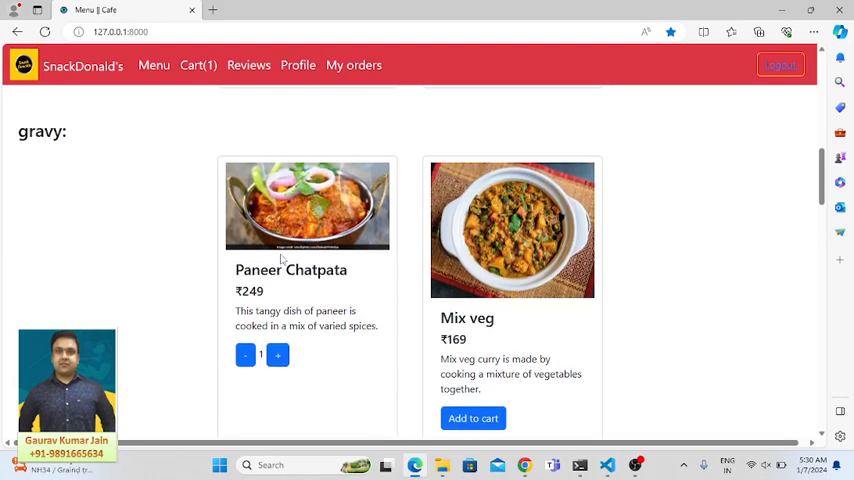
pyautogui.scroll(-3)
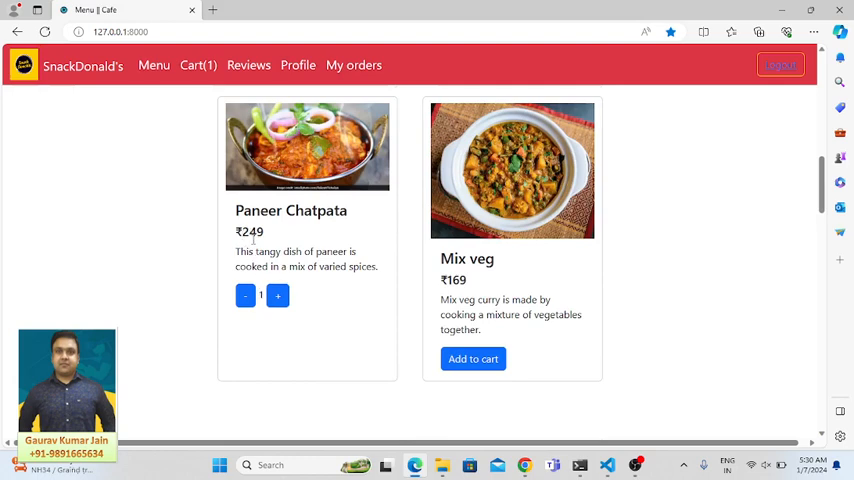
pyautogui.click(276, 296)
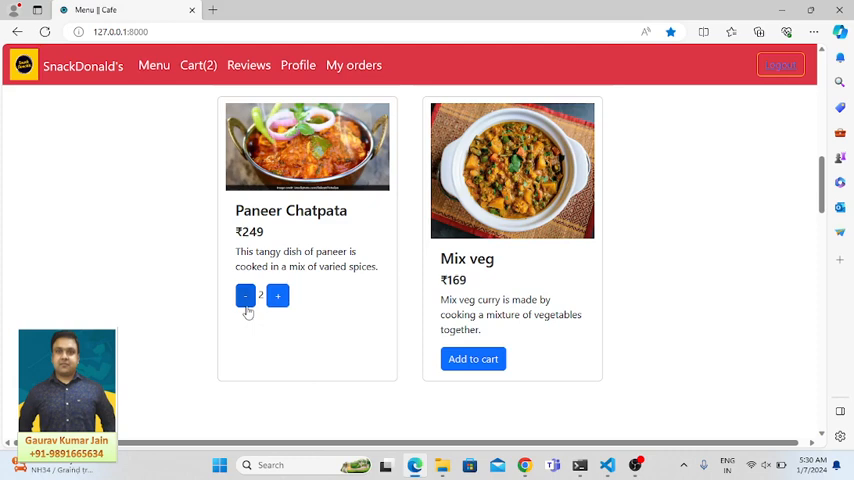
pyautogui.click(244, 296)
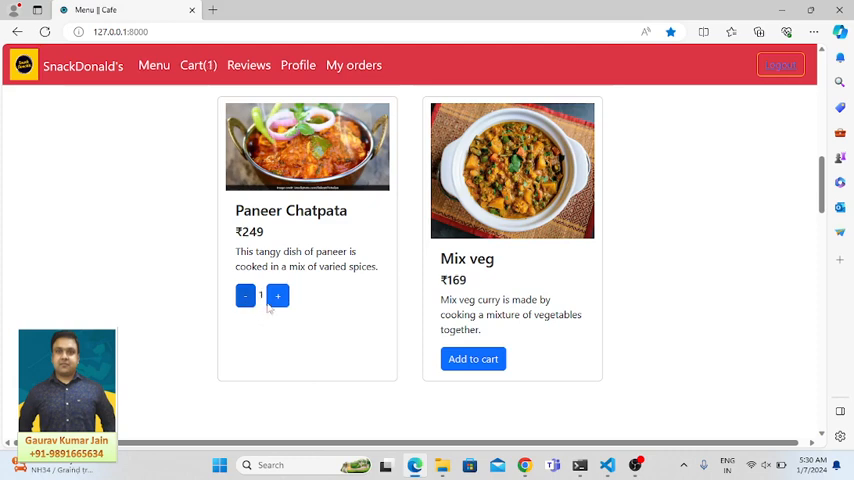
pyautogui.click(276, 296)
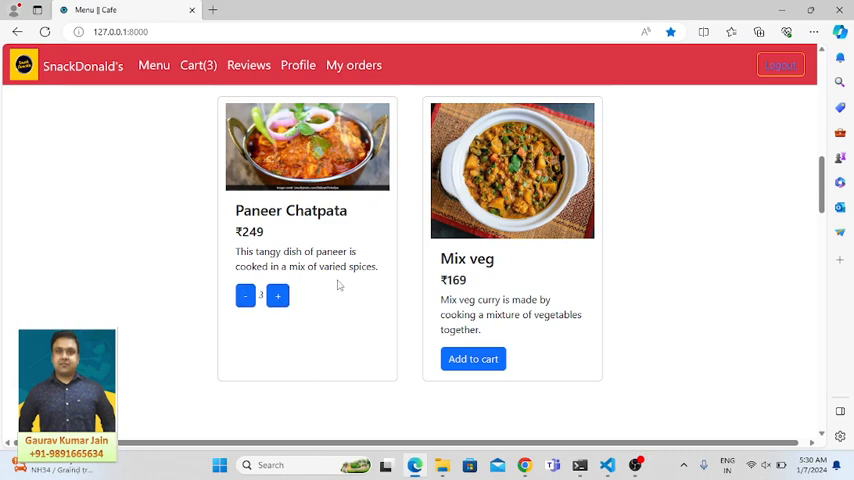
pyautogui.scroll(-3)
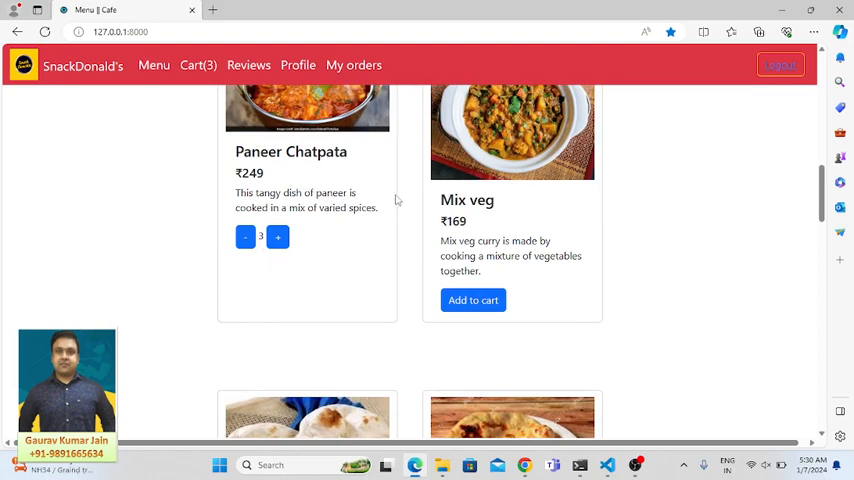
# Add Mix veg, Butter Tandoor and Dal fry, bringing the cart to 10 items
pyautogui.click(472, 300)
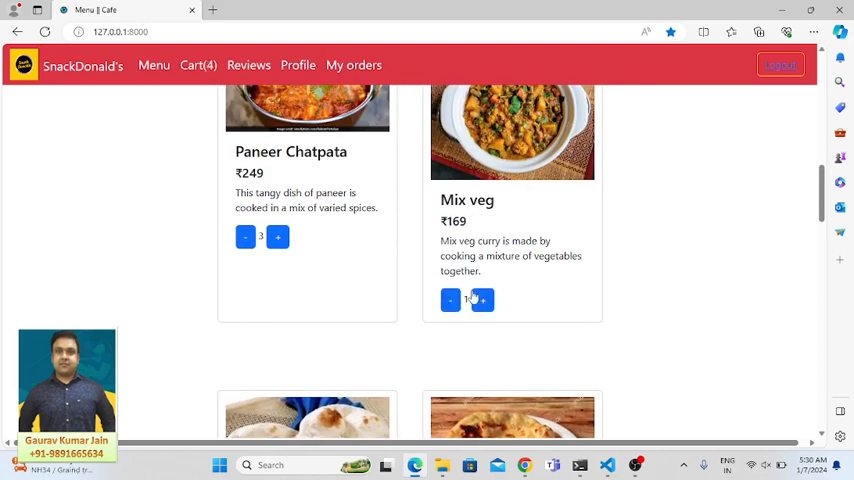
pyautogui.click(482, 300)
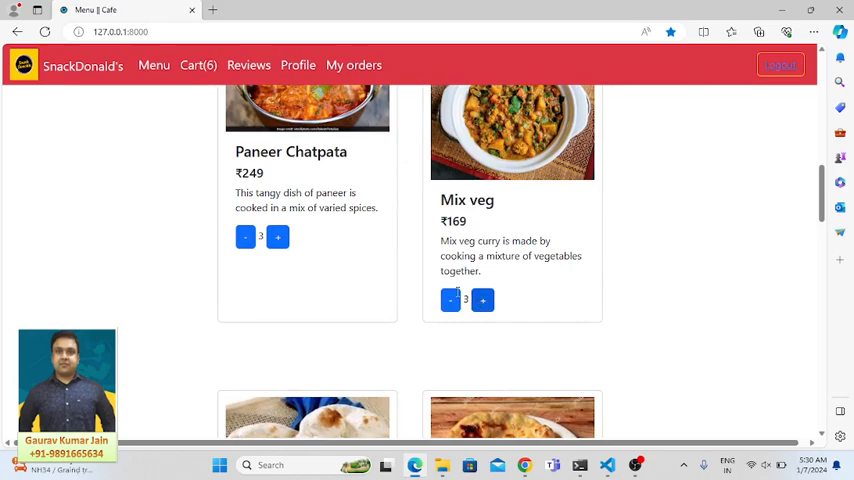
pyautogui.scroll(-3)
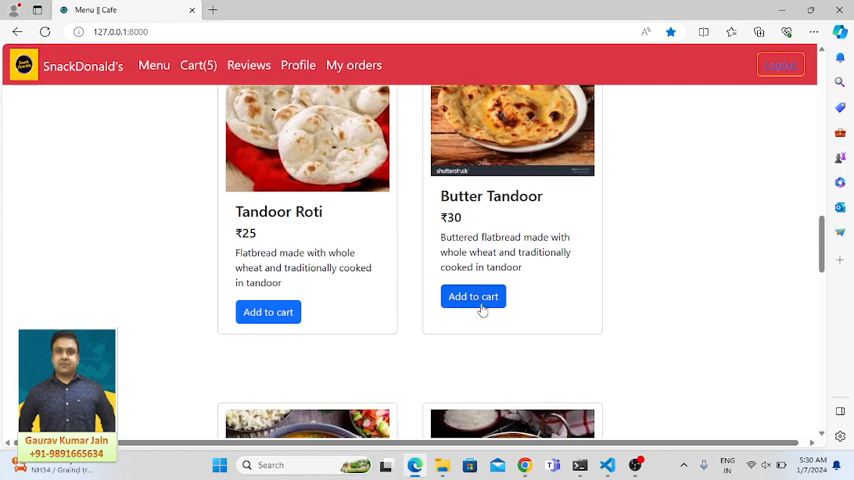
pyautogui.click(472, 296)
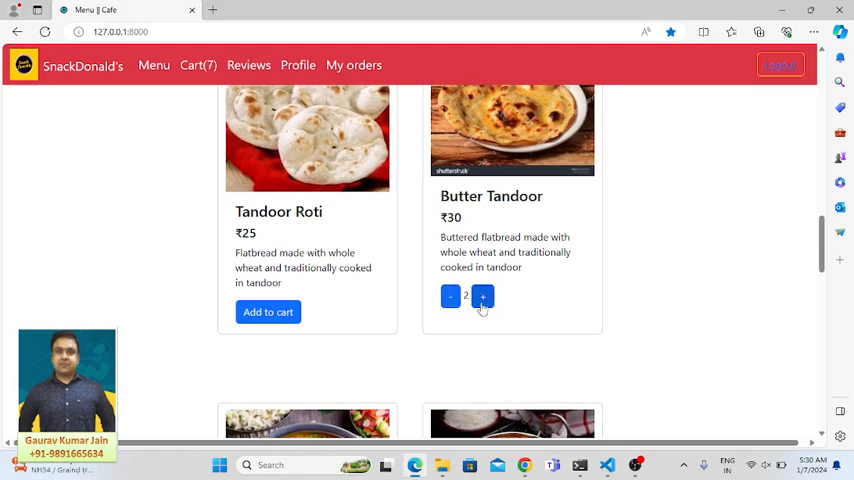
pyautogui.click(482, 296)
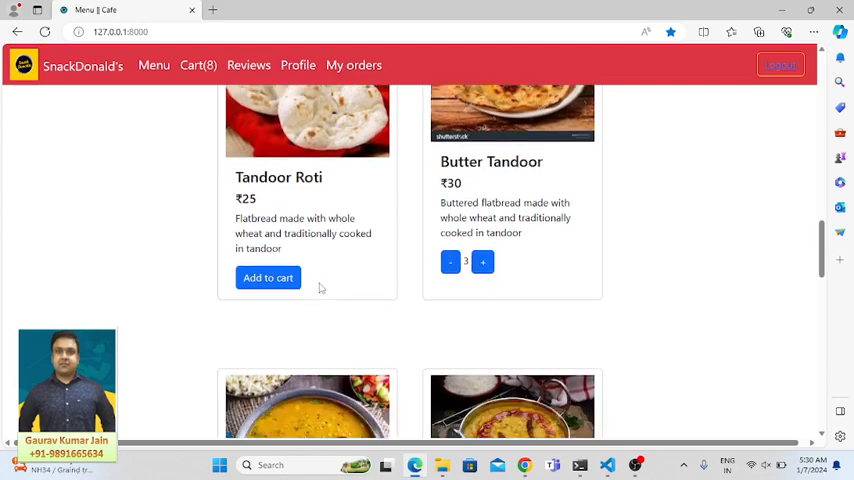
pyautogui.scroll(-3)
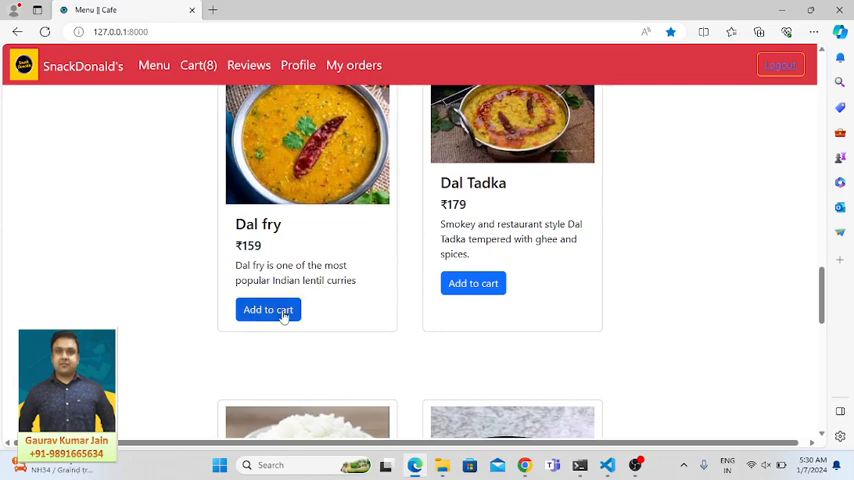
pyautogui.click(268, 308)
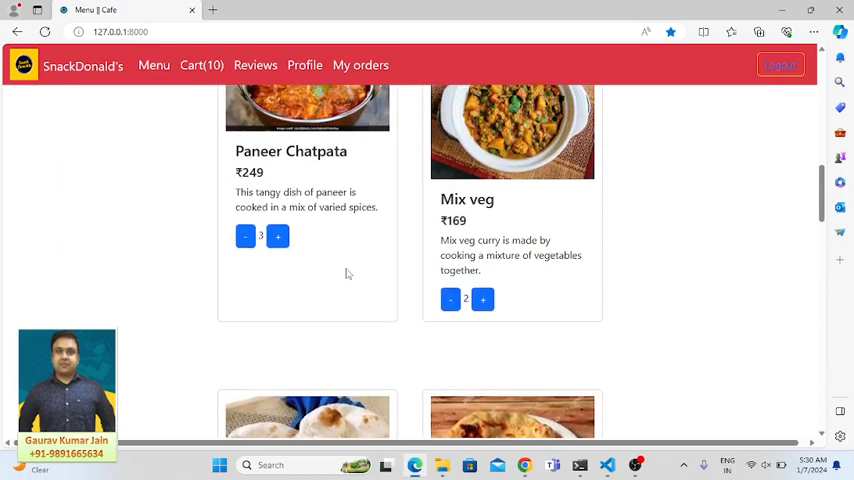
pyautogui.scroll(-3)
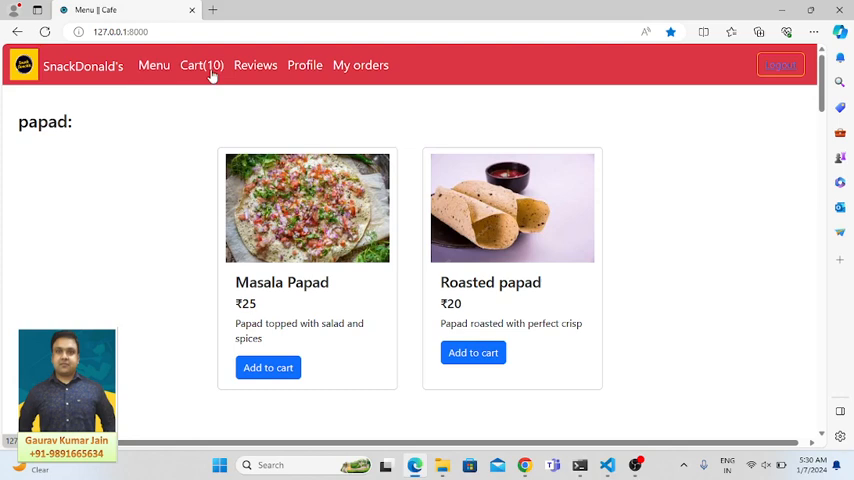
pyautogui.moveTo(202, 76)
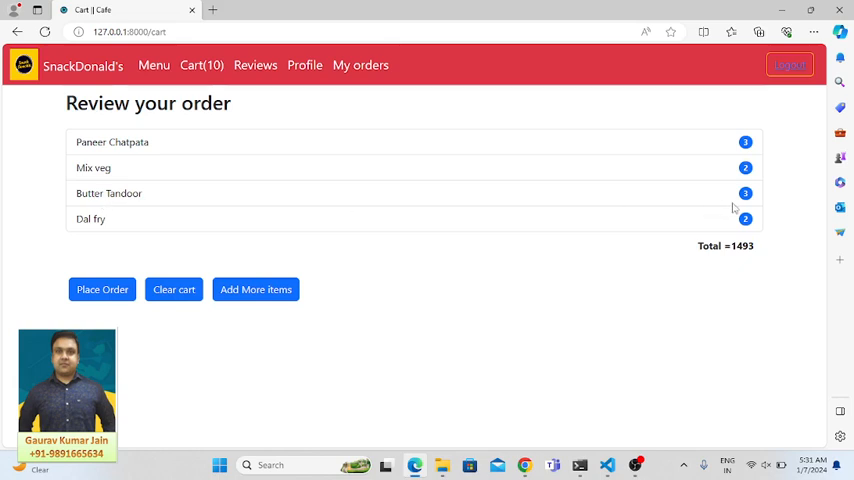
pyautogui.moveTo(744, 234)
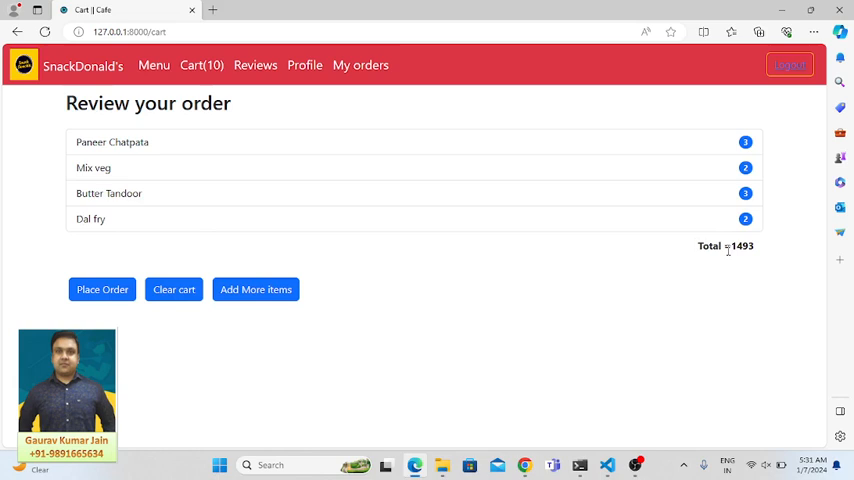
pyautogui.moveTo(736, 250)
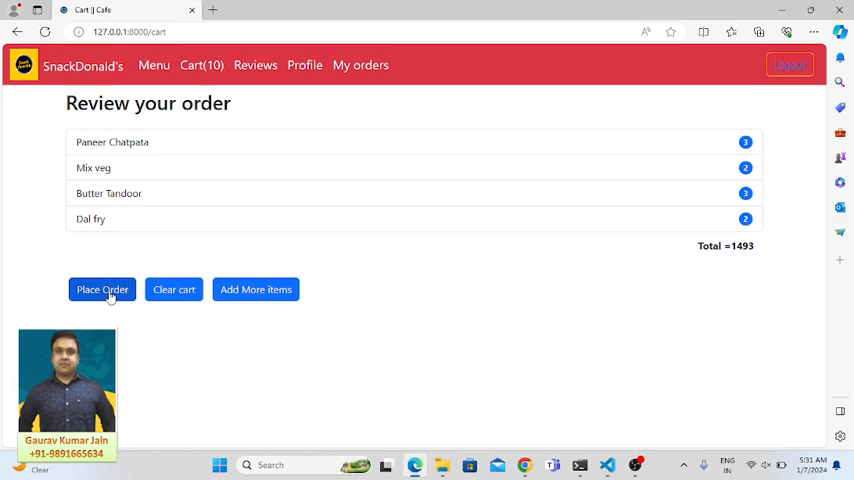
# Place the ₹1493 order so it is listed under Your Orders
pyautogui.click(100, 288)
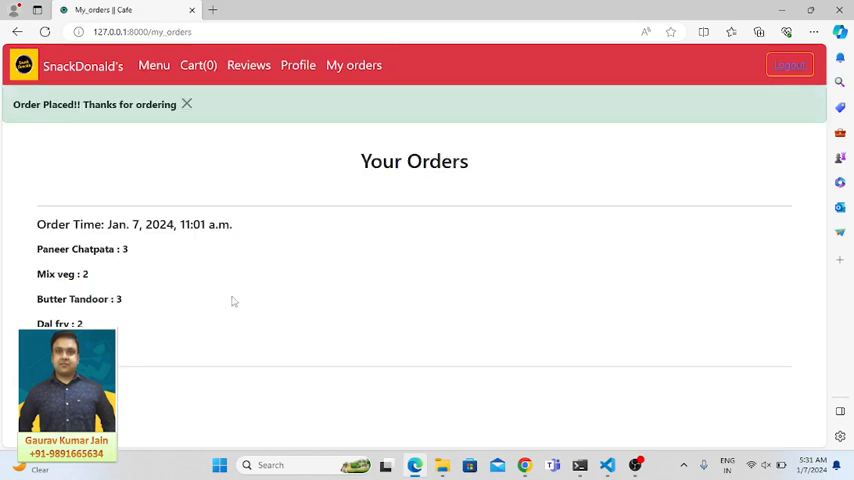
pyautogui.moveTo(198, 262)
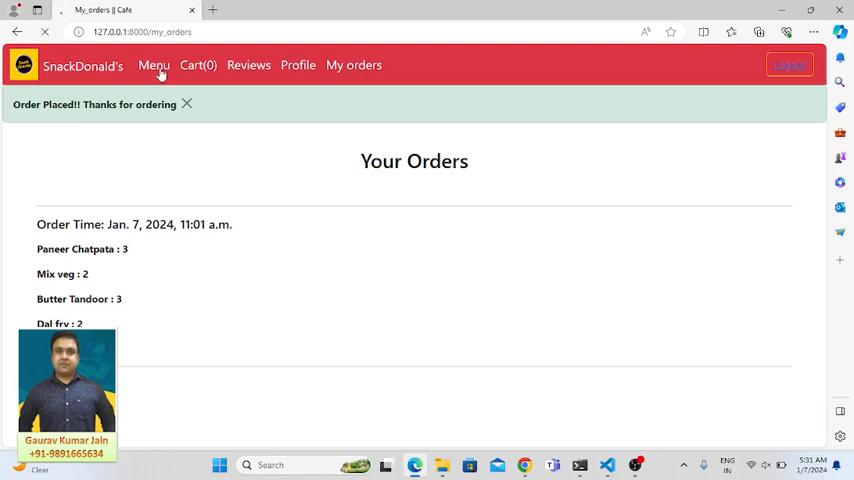
# Add two Masala Papad and three Roasted papad from the menu and review the ₹110 cart
pyautogui.click(152, 64)
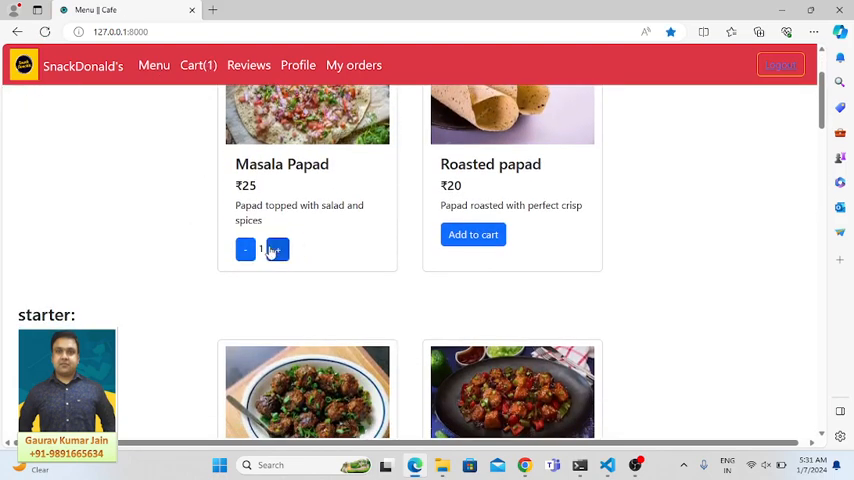
pyautogui.click(276, 250)
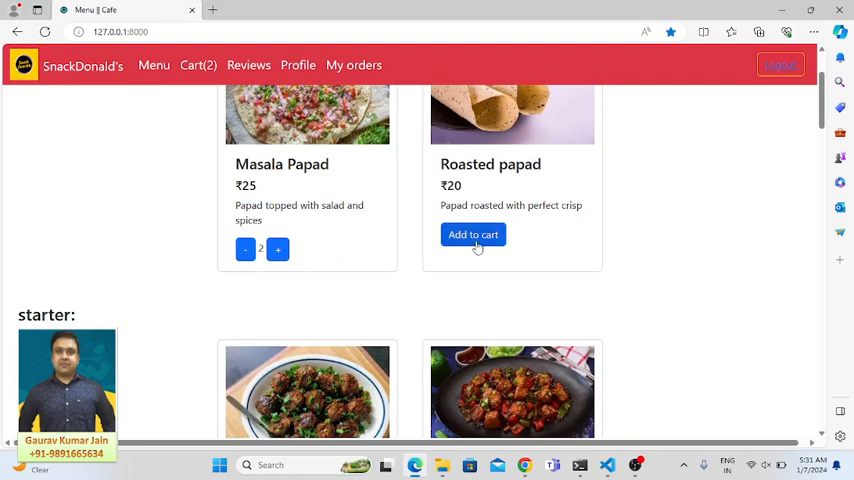
pyautogui.click(472, 234)
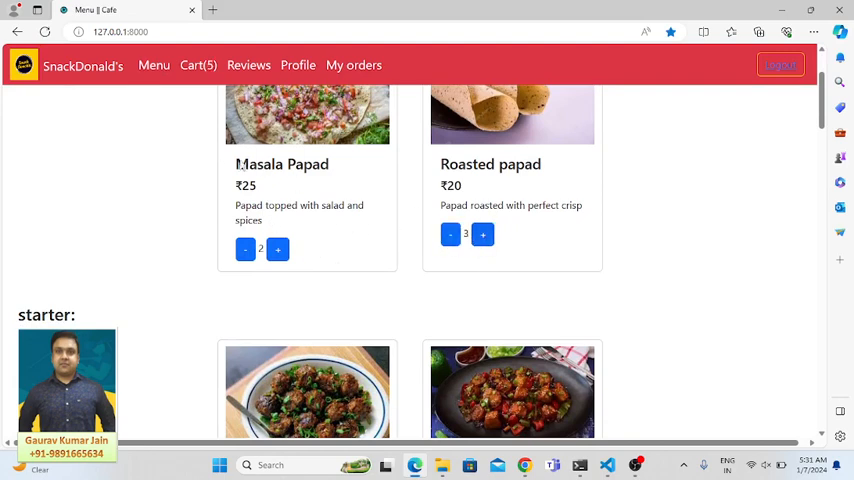
pyautogui.click(198, 64)
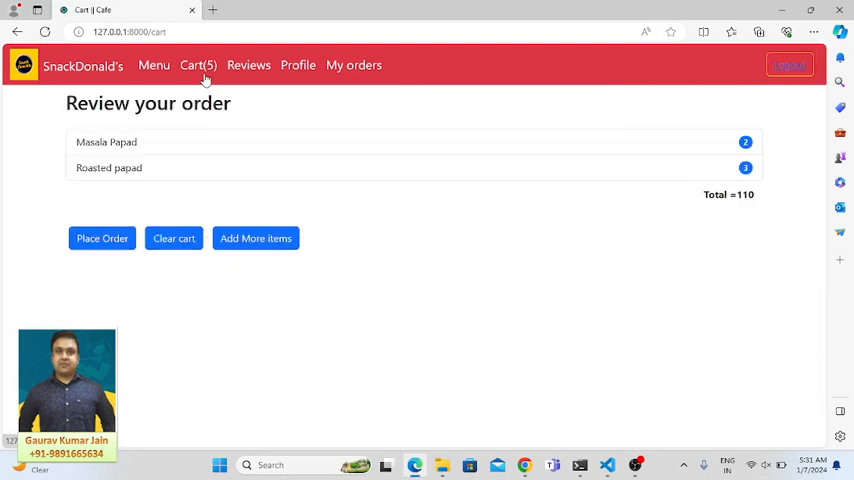
pyautogui.moveTo(668, 160)
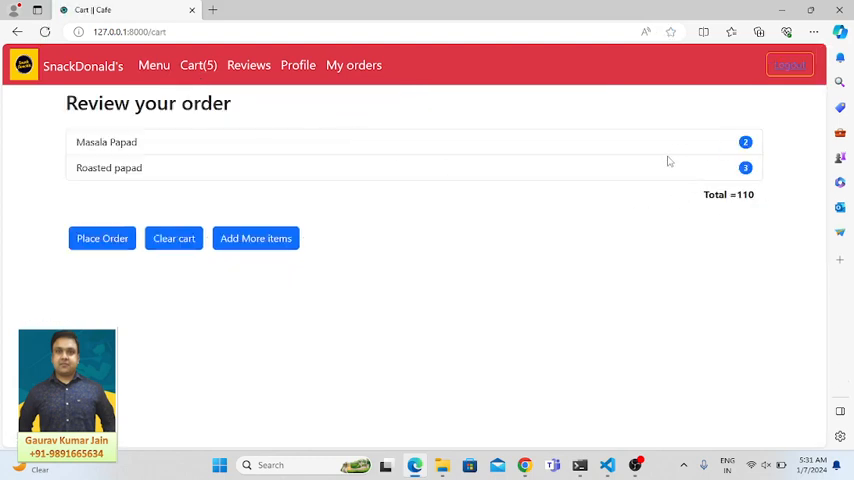
pyautogui.moveTo(472, 216)
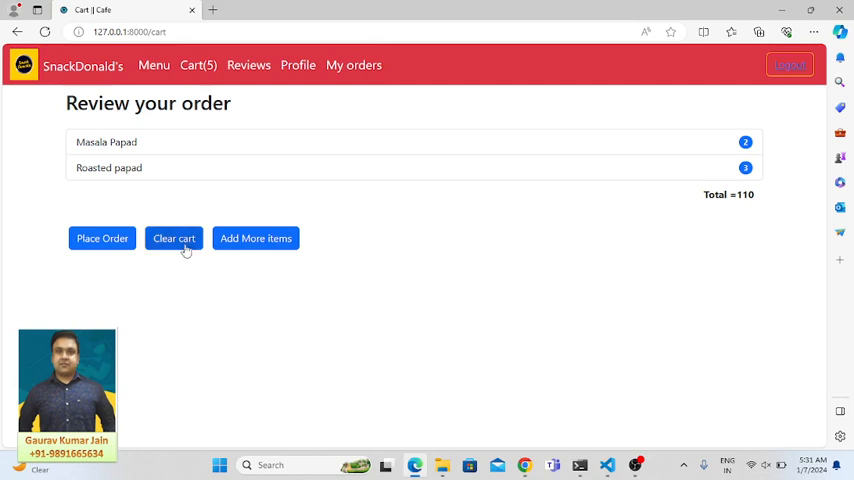
# Clear the cart so the review page reads empty and return to the menu
pyautogui.click(172, 238)
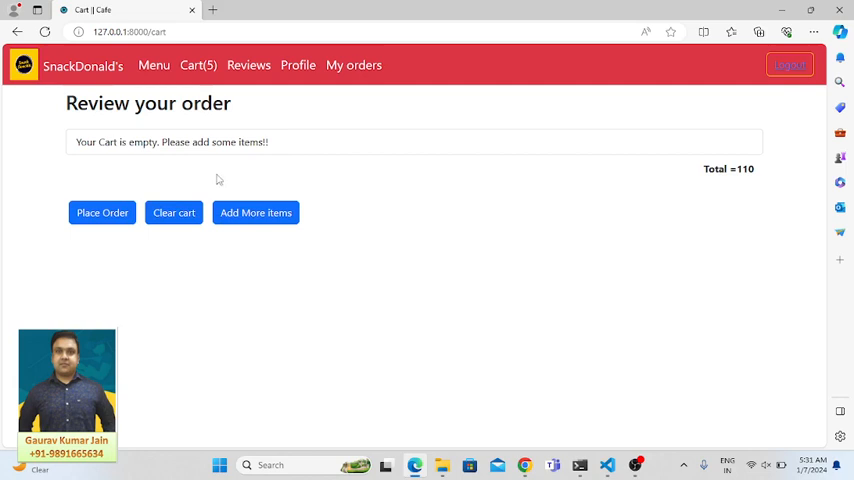
pyautogui.moveTo(148, 170)
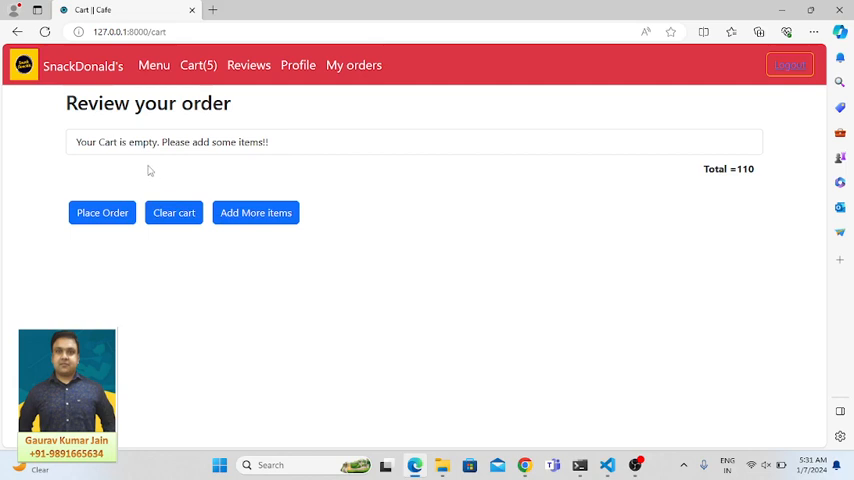
pyautogui.moveTo(284, 118)
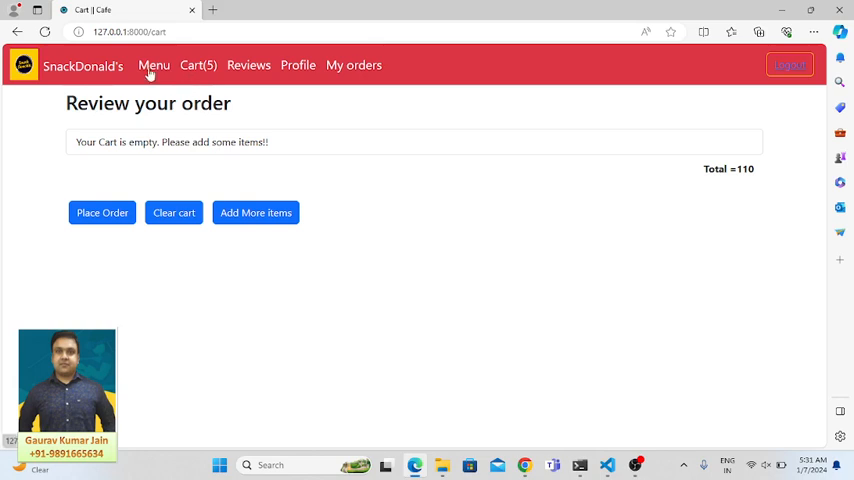
pyautogui.click(152, 64)
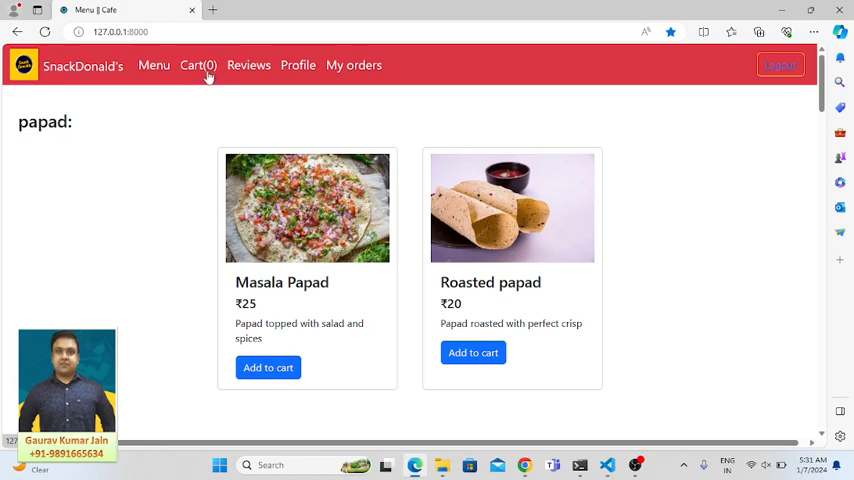
# Add Paneer Chilli alongside Tandoori Roti and Dal fry and review the nine-item ₹969 cart
pyautogui.scroll(-3)
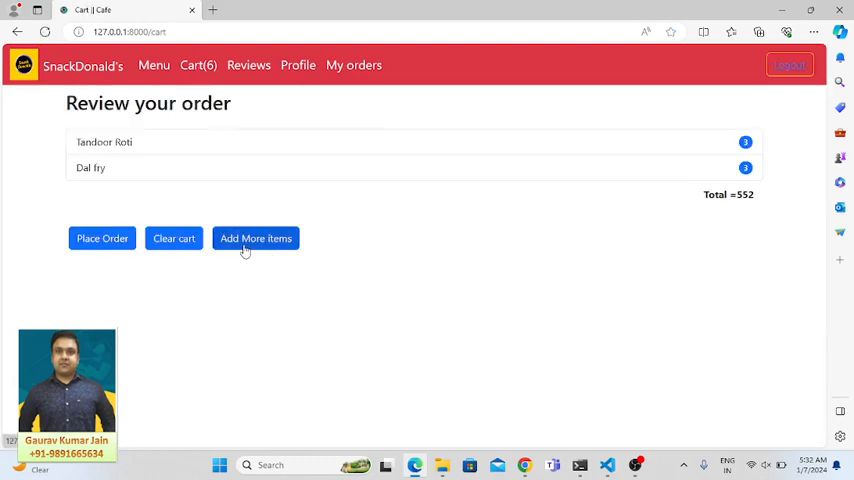
pyautogui.click(256, 238)
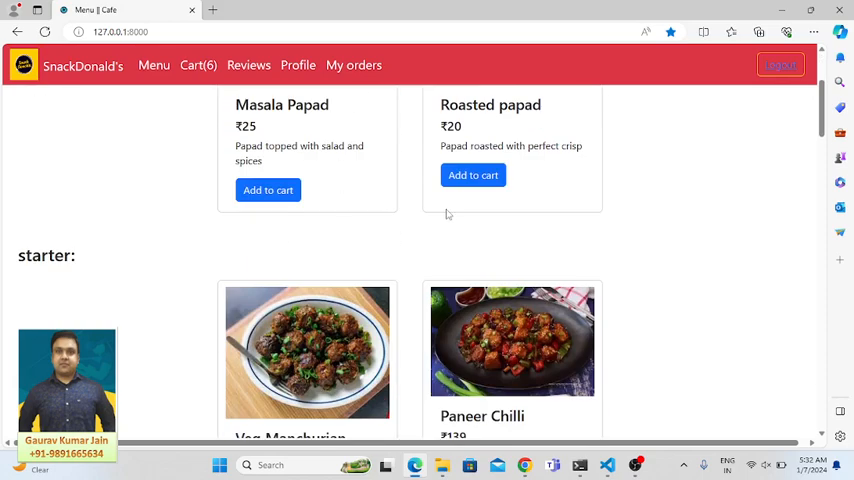
pyautogui.scroll(-3)
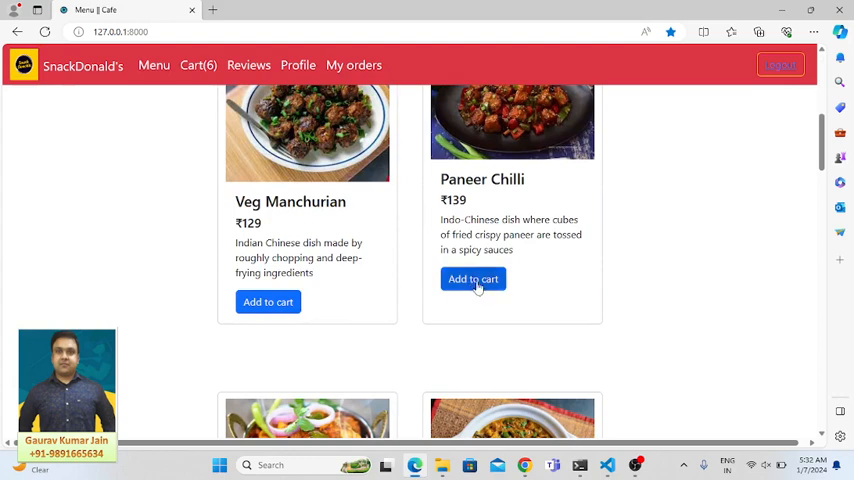
pyautogui.click(472, 280)
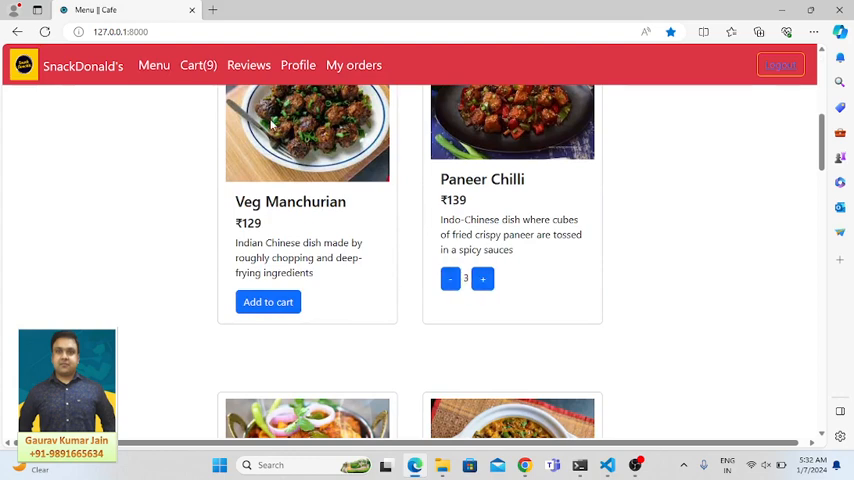
pyautogui.click(196, 64)
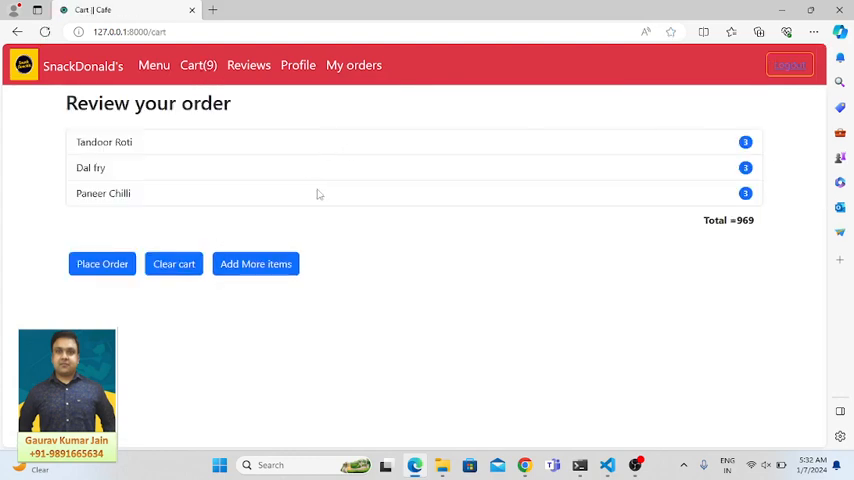
# Place the second order, see it listed under My Orders, and return to the menu
pyautogui.click(102, 264)
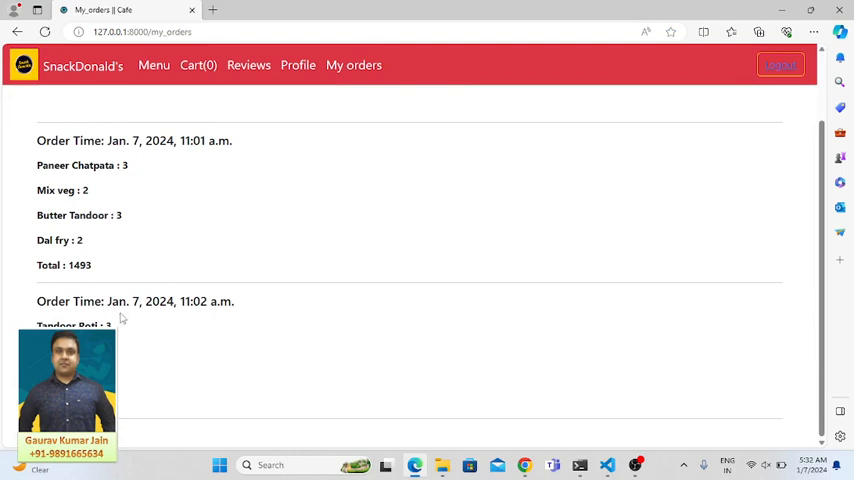
pyautogui.moveTo(156, 206)
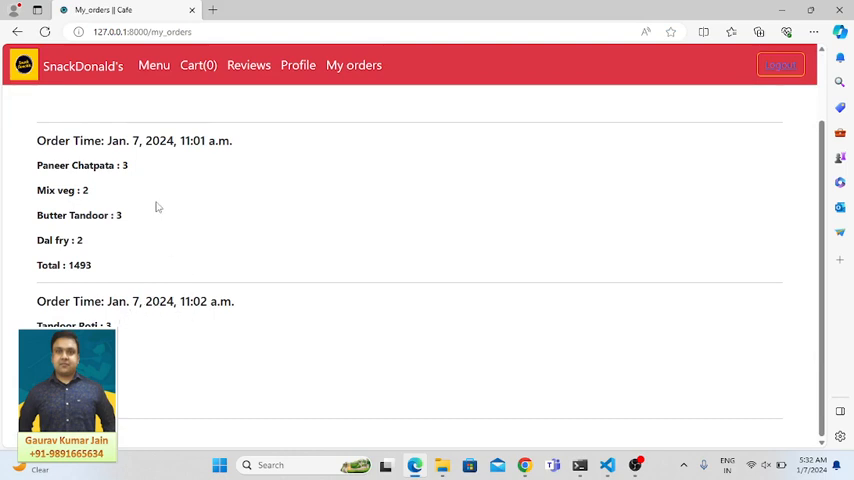
pyautogui.moveTo(308, 86)
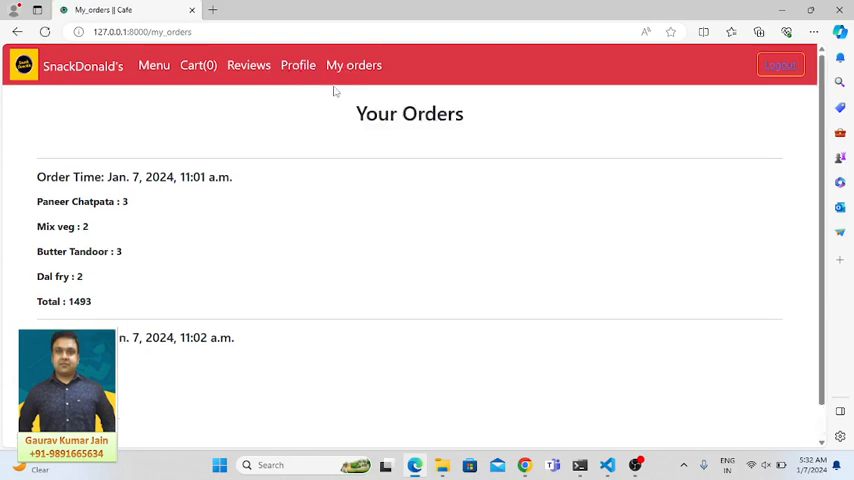
pyautogui.moveTo(176, 208)
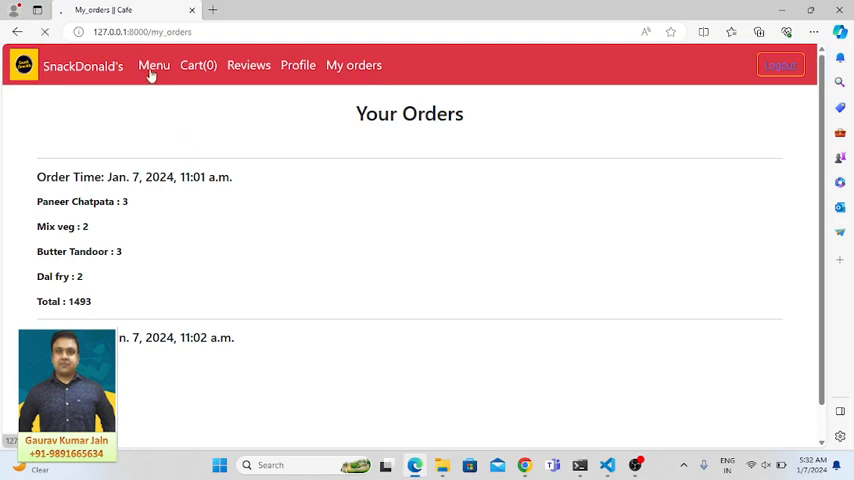
pyautogui.click(154, 64)
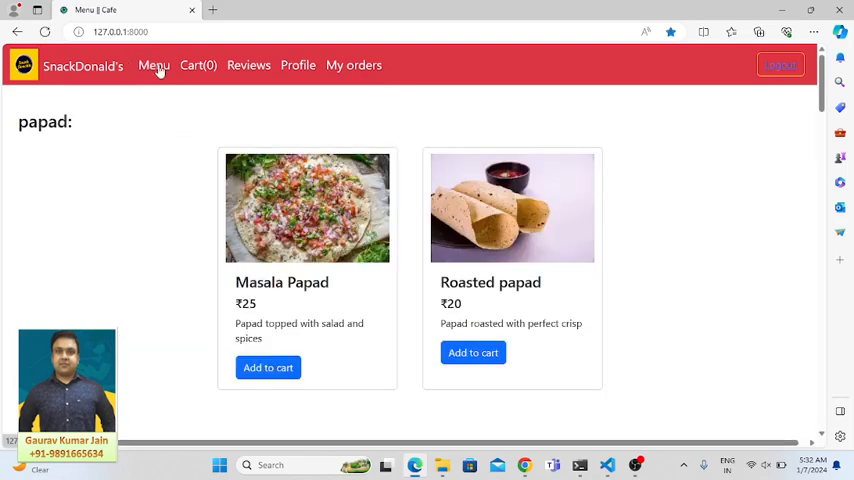
# Write a review comment, settle on 'Fantastic Food!', and publish it to the reviews list
pyautogui.click(248, 64)
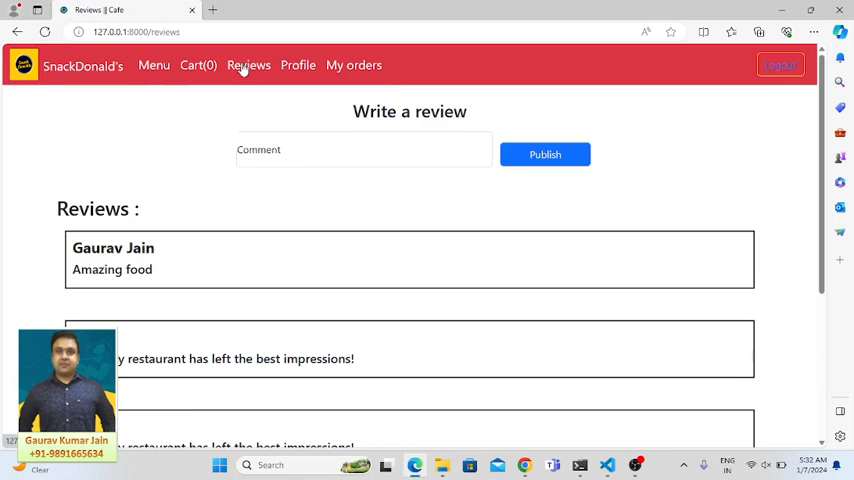
pyautogui.moveTo(262, 122)
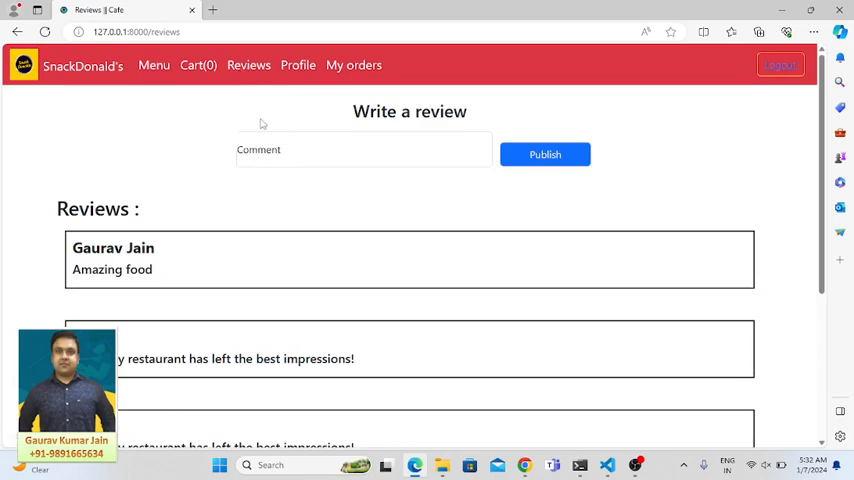
pyautogui.click(362, 152)
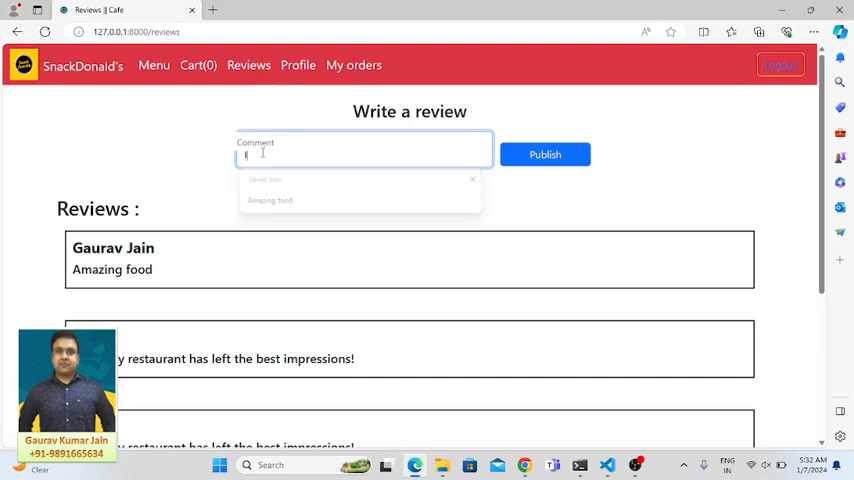
pyautogui.write('ts an a')
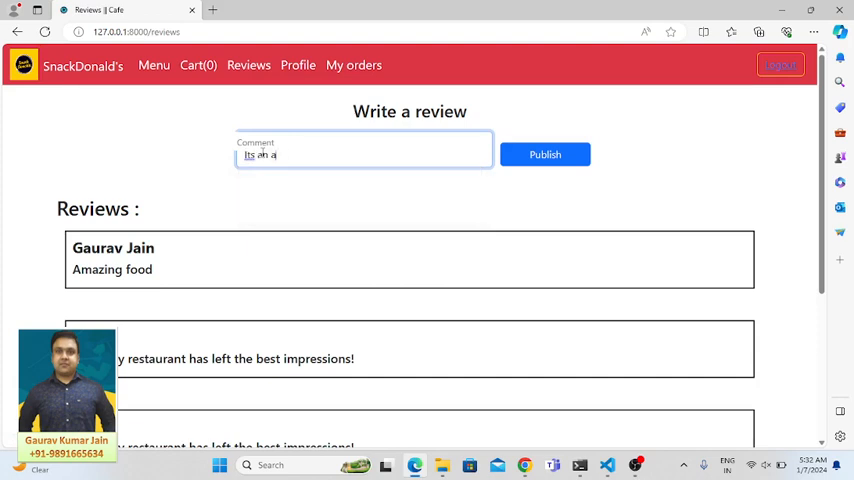
pyautogui.write('ma')
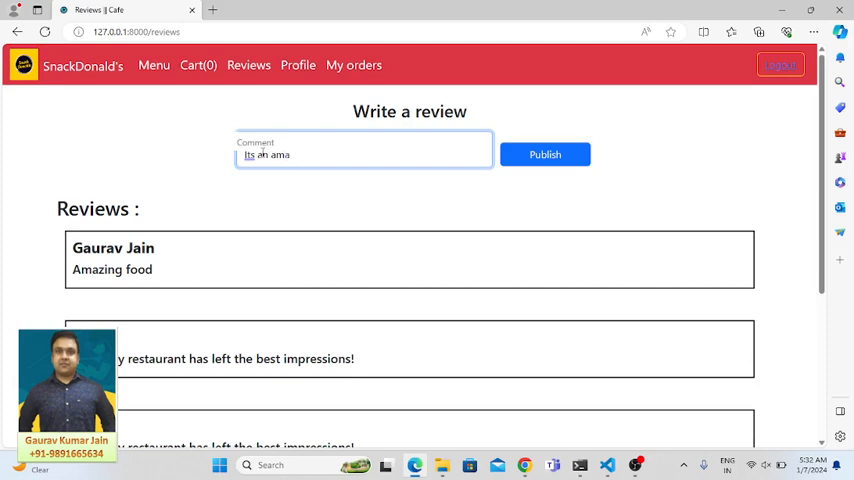
pyautogui.write('zing app')
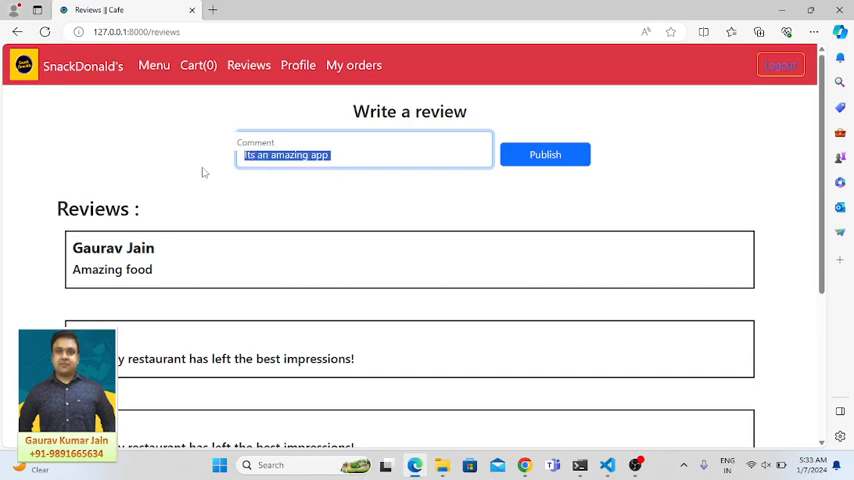
pyautogui.write('Fantastic Food')
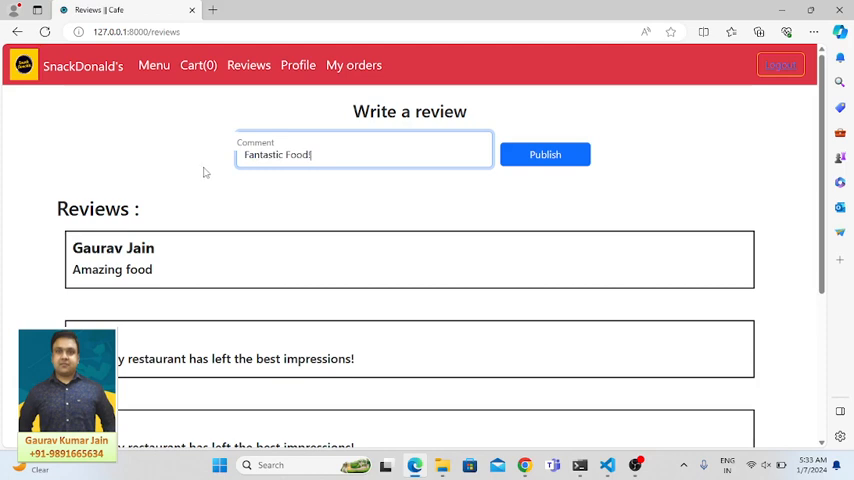
pyautogui.click(544, 154)
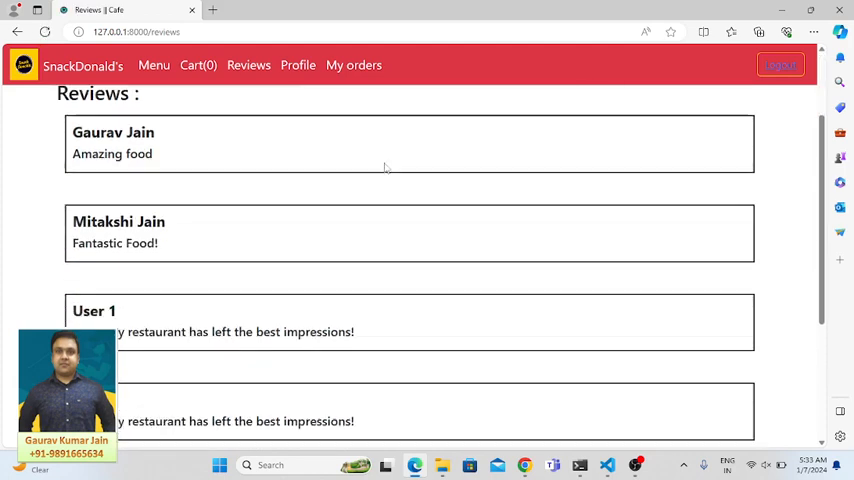
pyautogui.scroll(3)
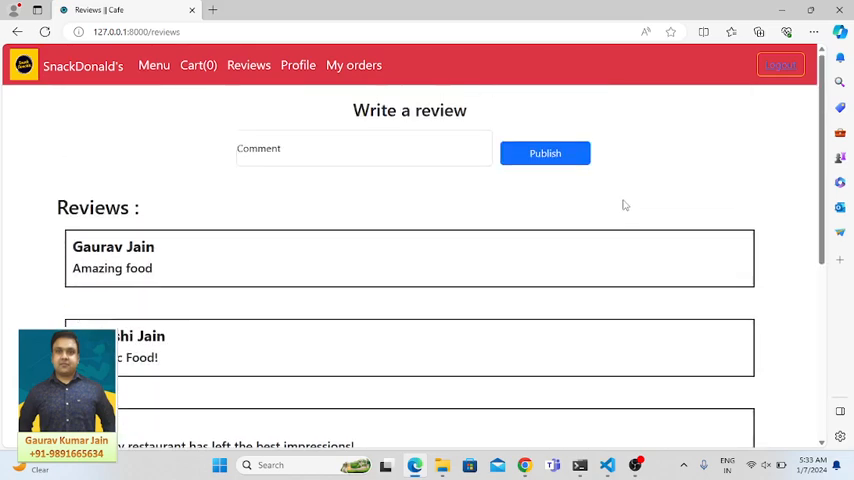
# Log out and confirm the menu and reviews, including 'Fantastic Food!', remain visible
pyautogui.click(780, 64)
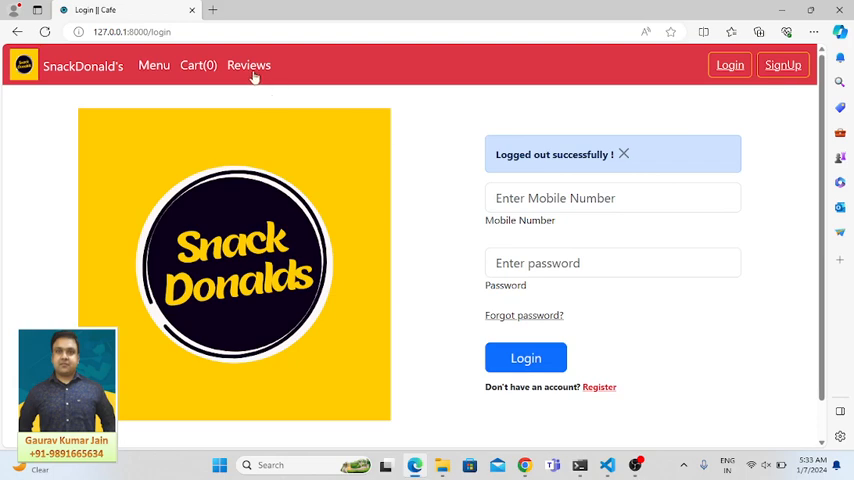
pyautogui.click(152, 64)
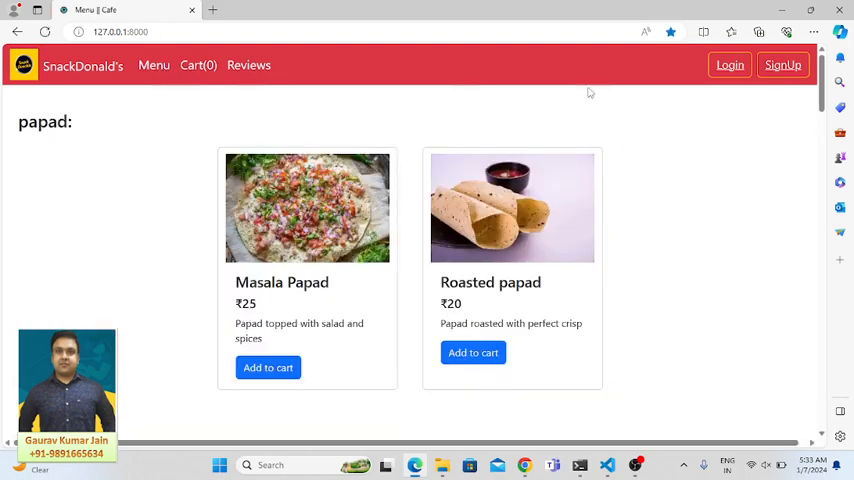
pyautogui.moveTo(428, 118)
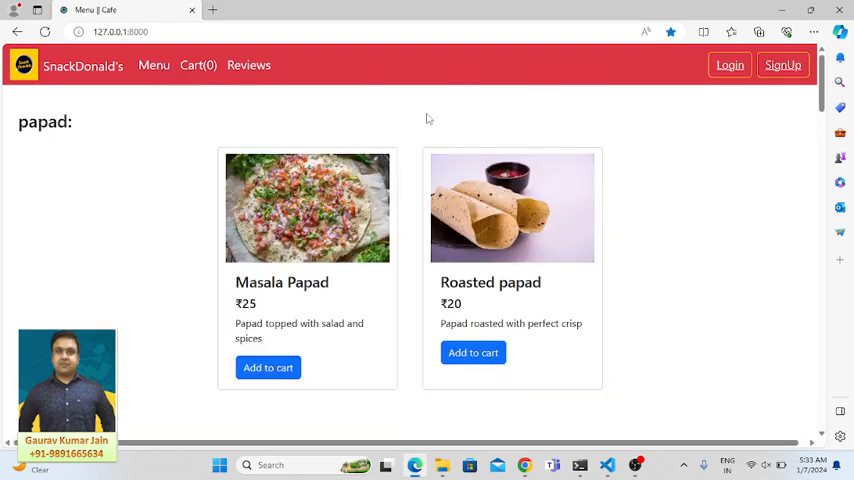
pyautogui.moveTo(274, 124)
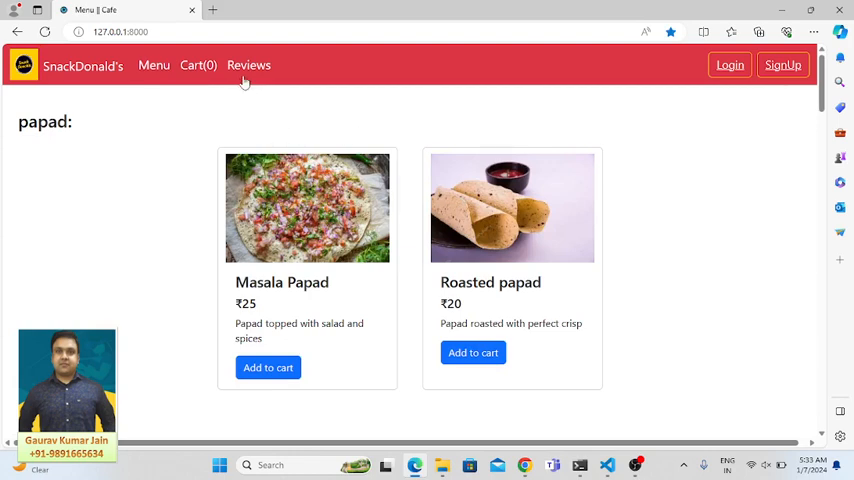
pyautogui.click(248, 64)
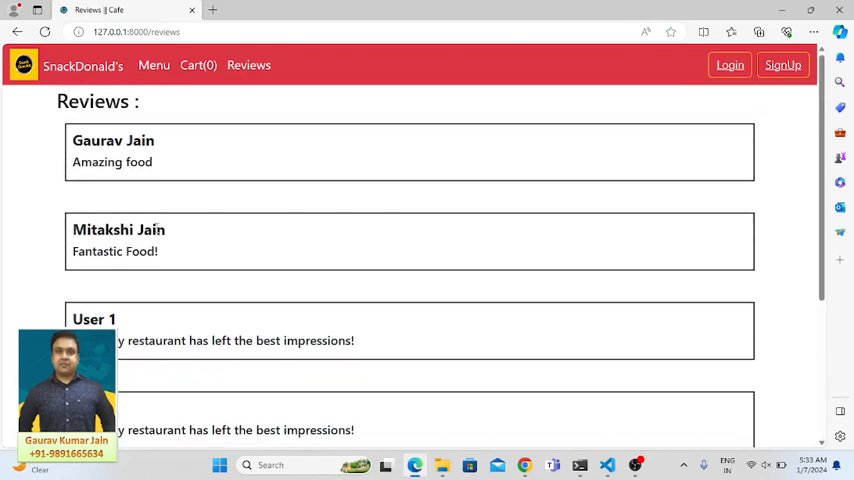
pyautogui.click(152, 64)
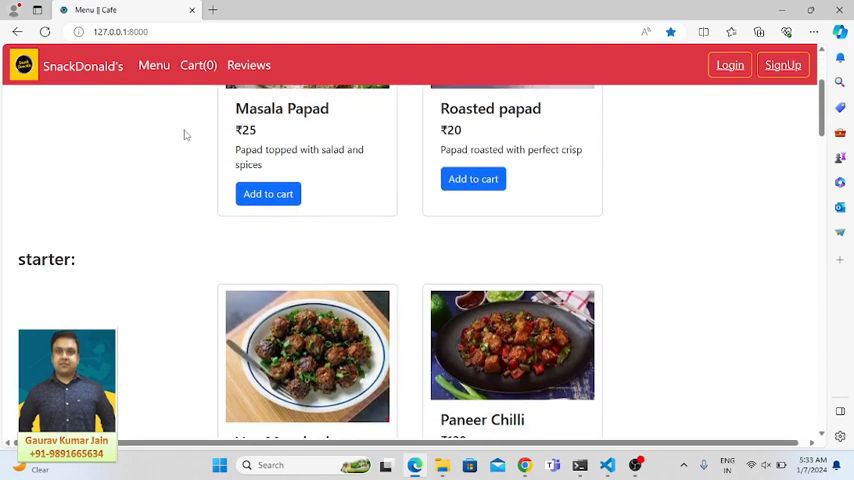
pyautogui.scroll(-3)
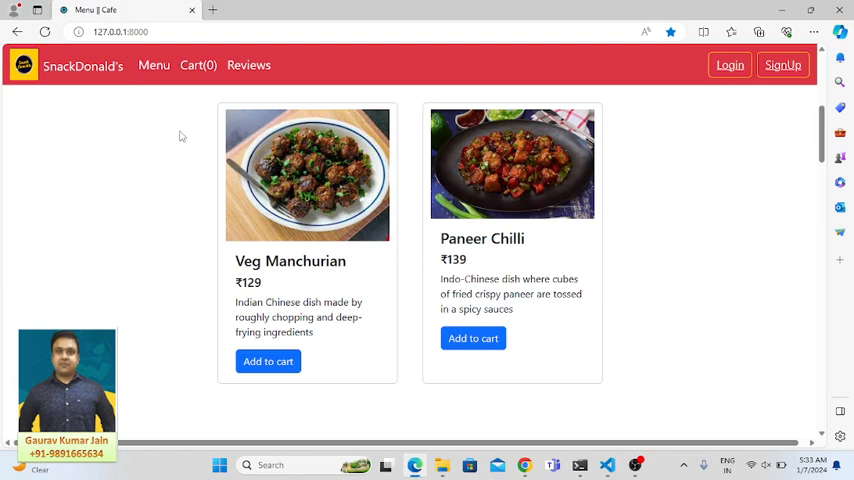
pyautogui.moveTo(320, 268)
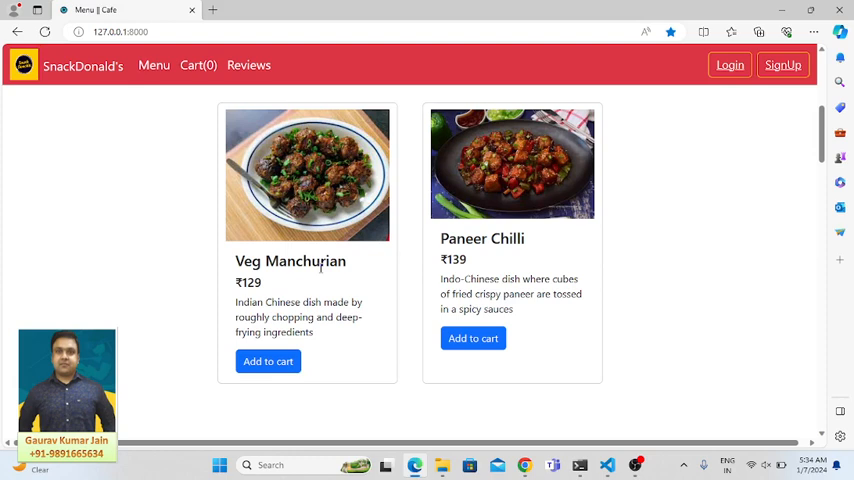
pyautogui.moveTo(280, 276)
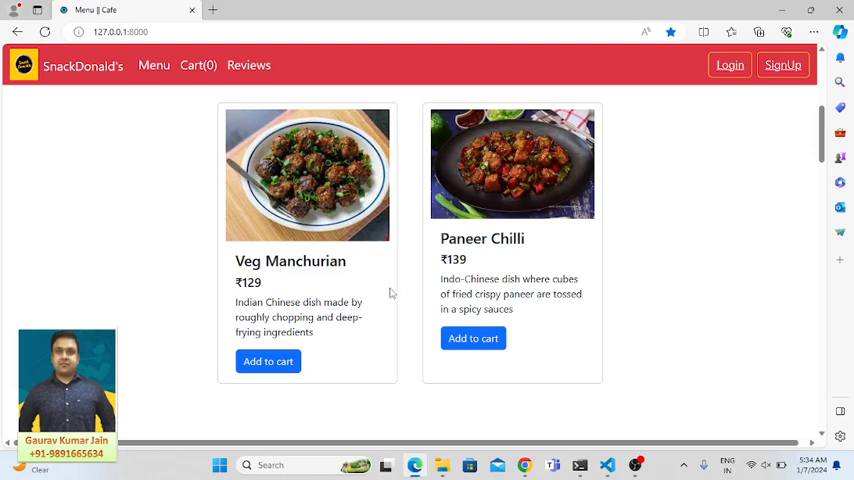
pyautogui.moveTo(640, 434)
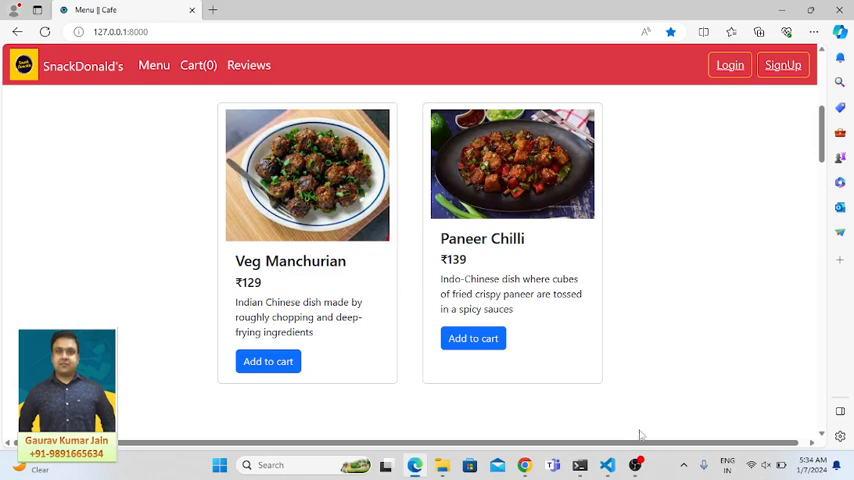